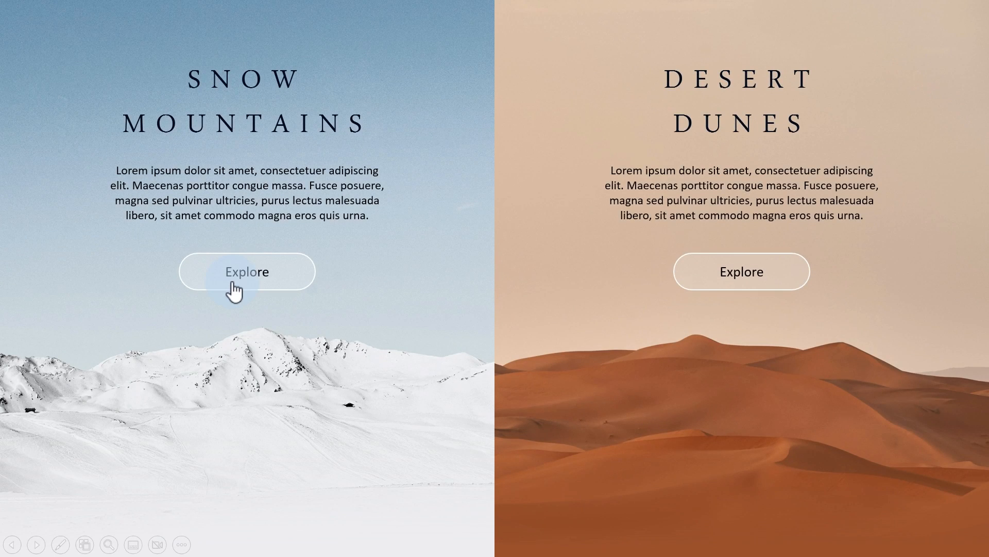
Preview the Snow Mountains and Desert Dunes Explore slides in Slide Show, returning with Back each time.
left_click(246, 271)
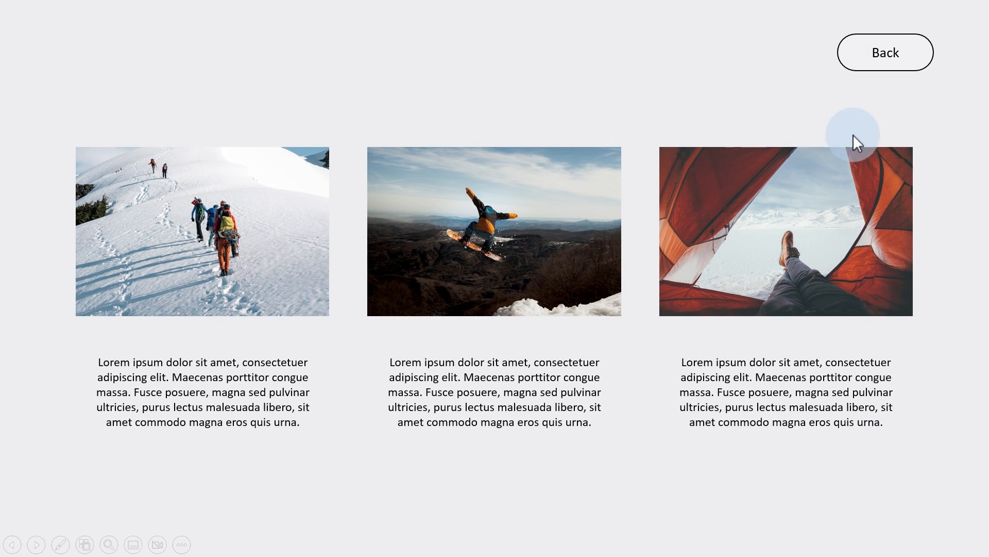
left_click(885, 51)
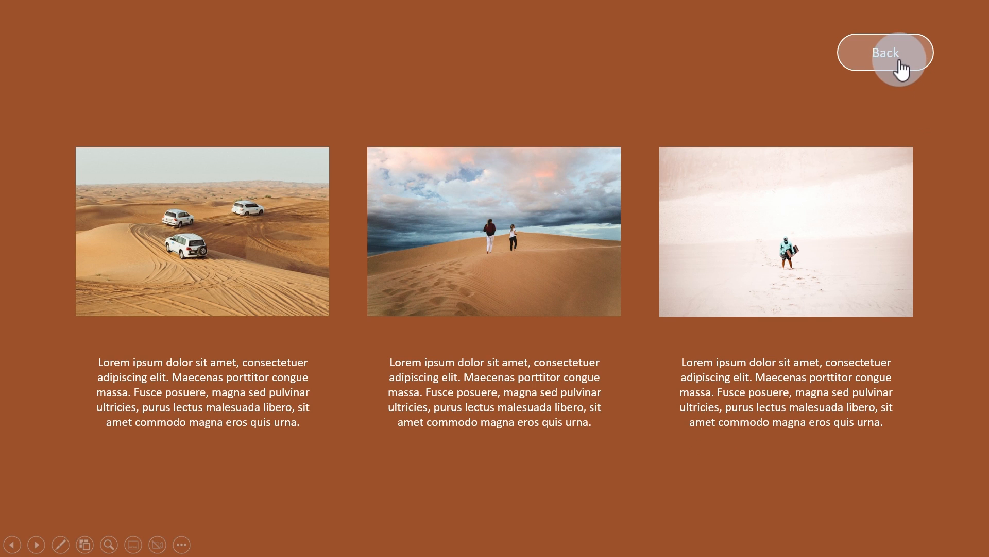
left_click(895, 52)
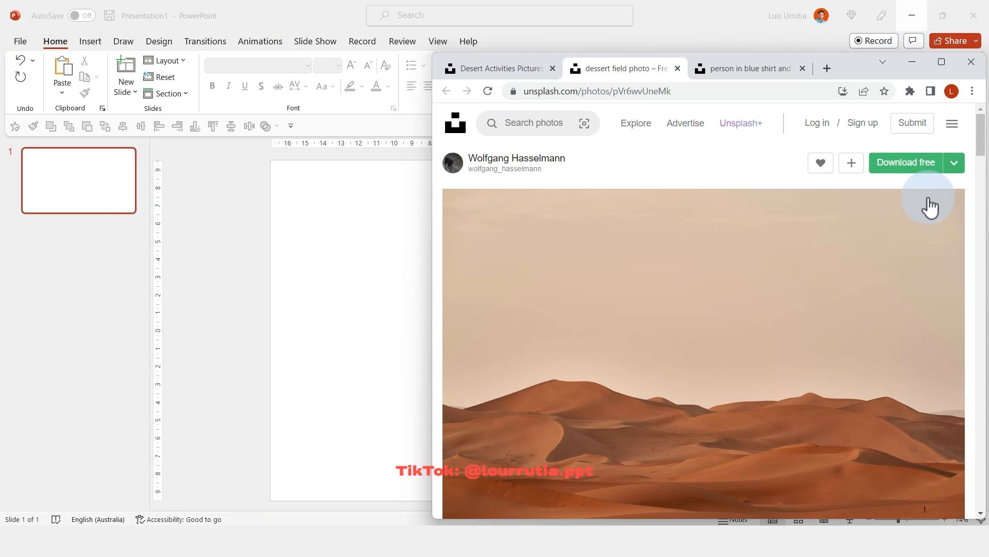
Download the desert dunes and snowy mountain photos from Unsplash and show them in Downloads.
scroll("down", 3)
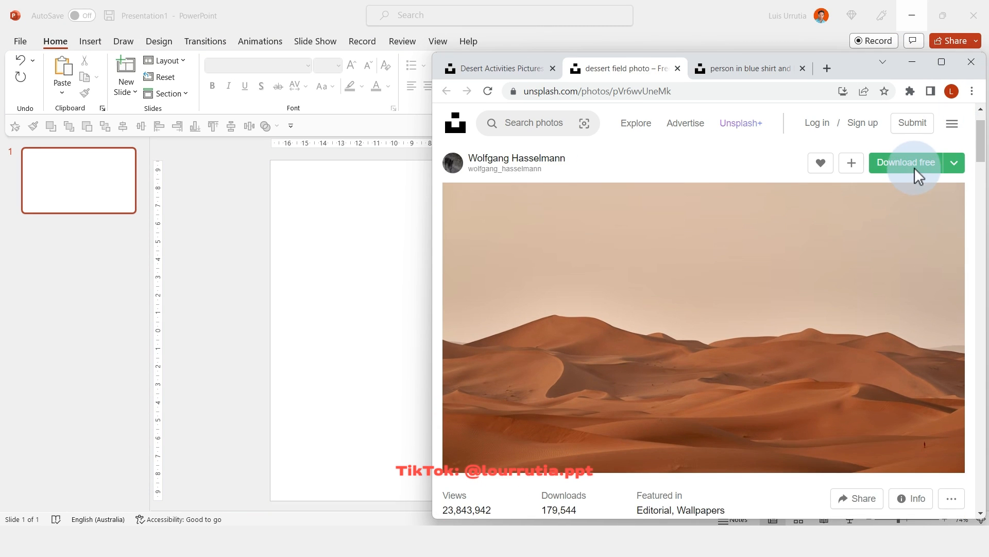
left_click(906, 162)
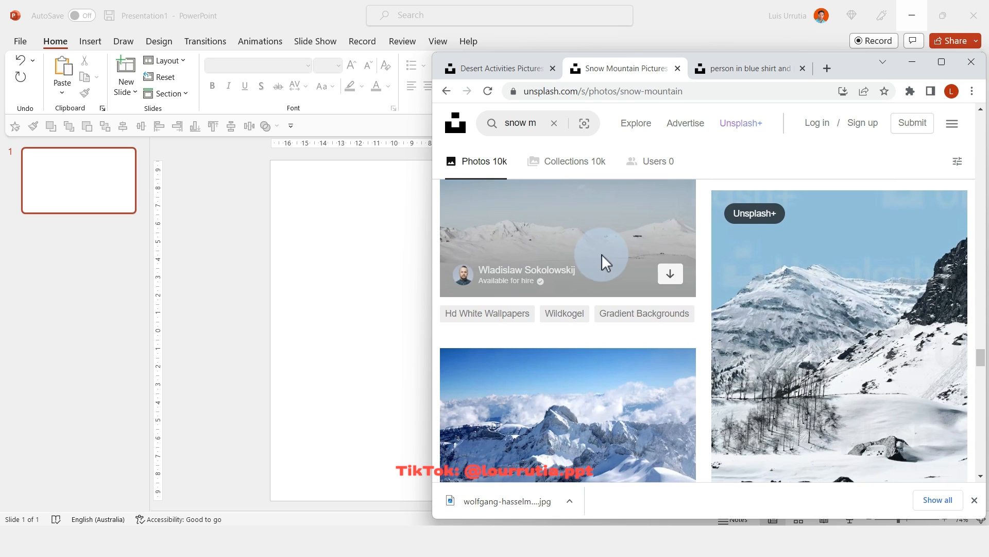
left_click(606, 254)
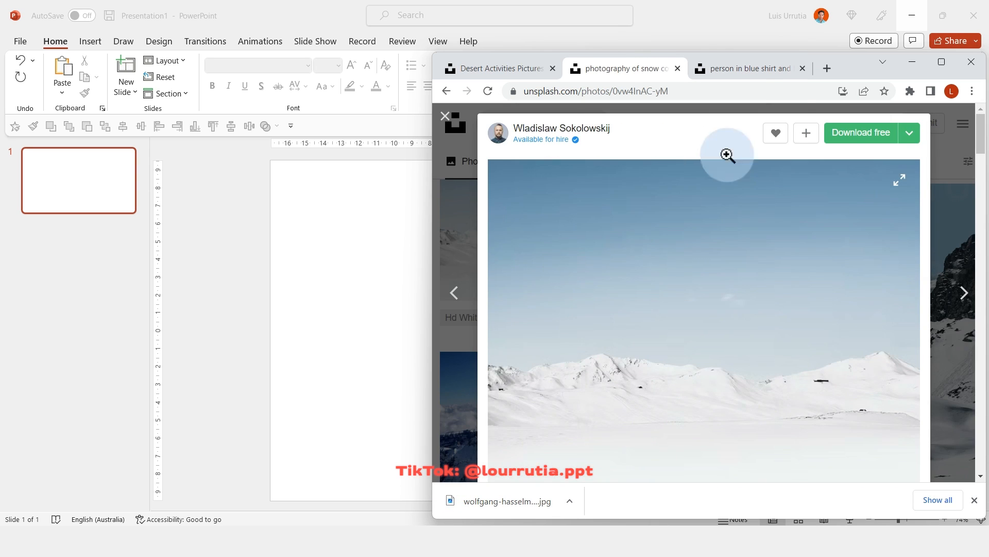
left_click(861, 132)
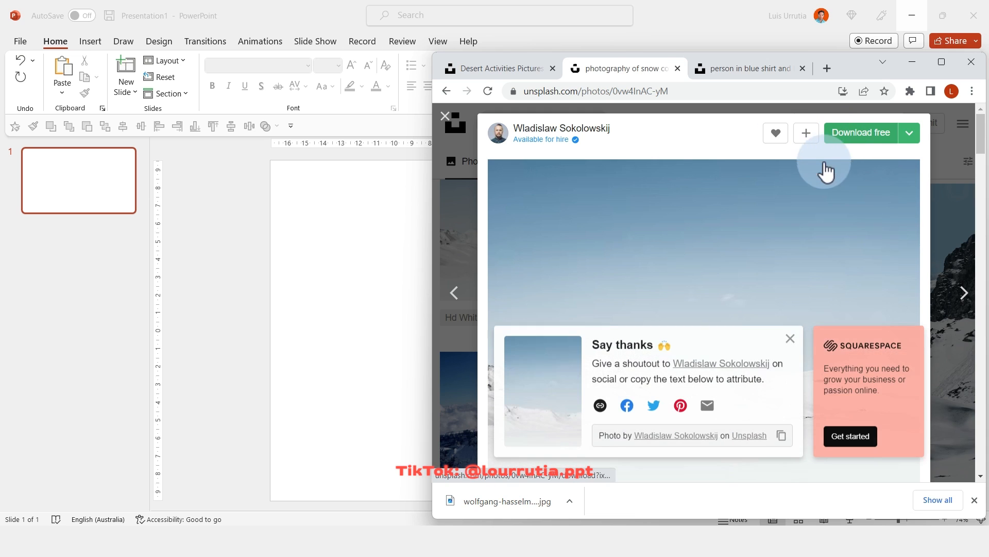
left_click(861, 132)
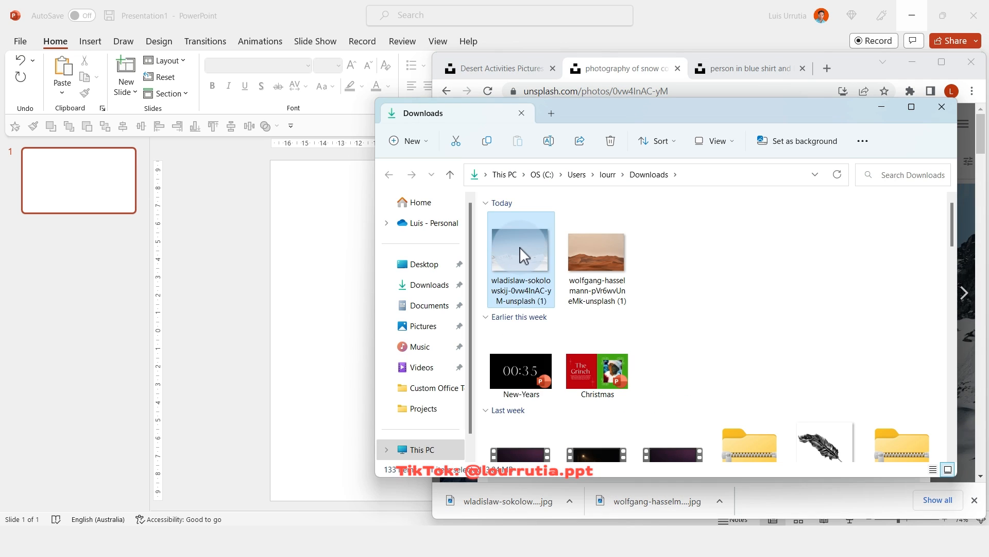
Drag the snowy mountain photo onto the slide, align it left, and crop it to fill the slide.
left_click_drag(519, 250, 323, 244)
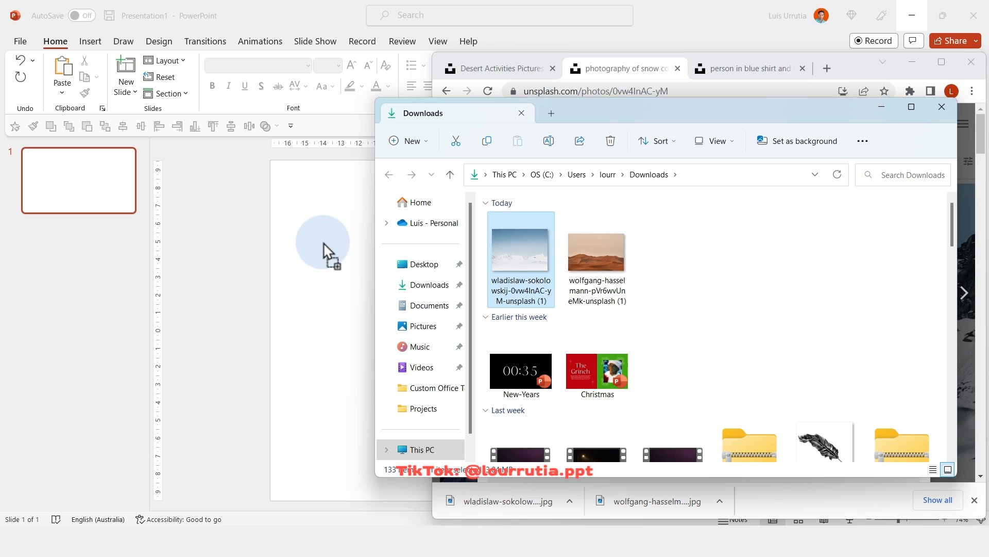
left_click_drag(520, 246, 568, 328)
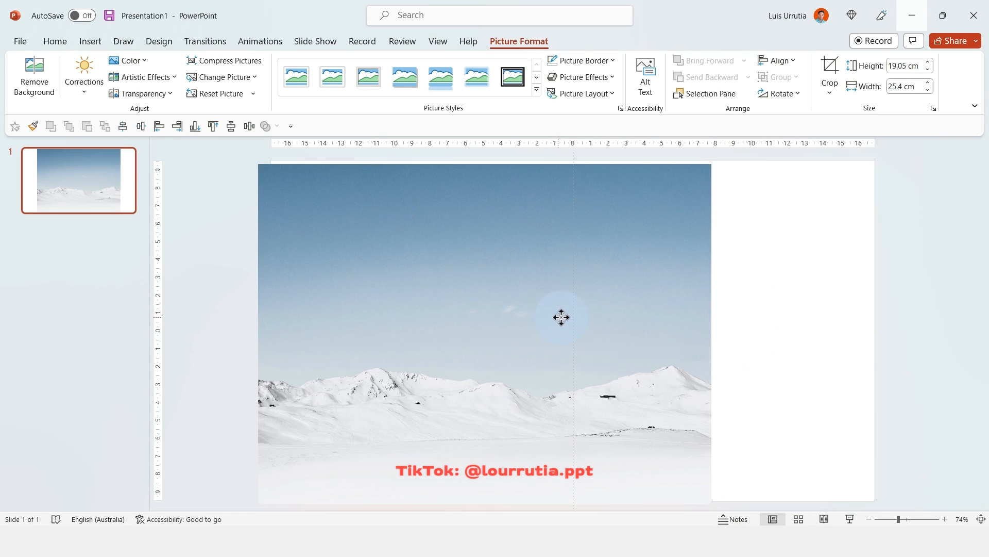
left_click(561, 317)
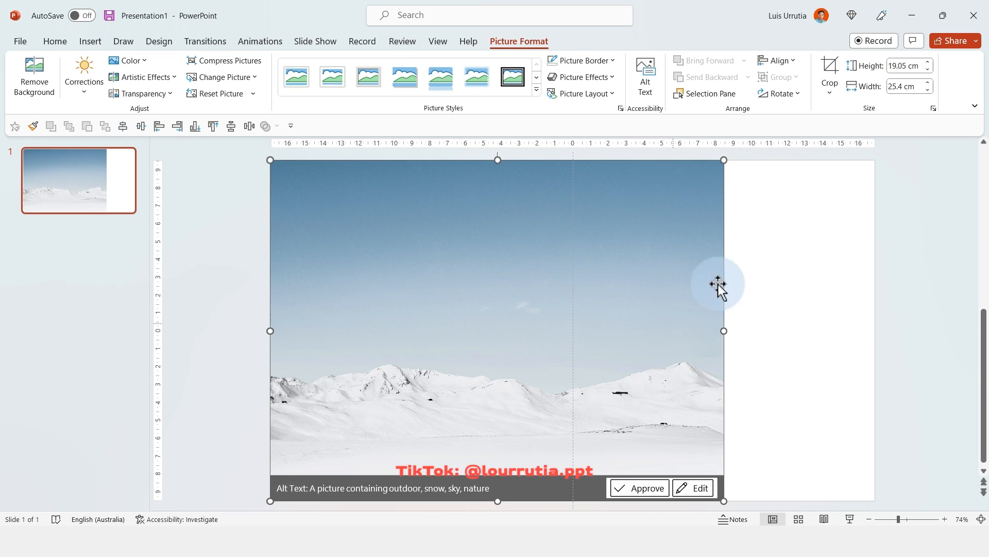
left_click(829, 65)
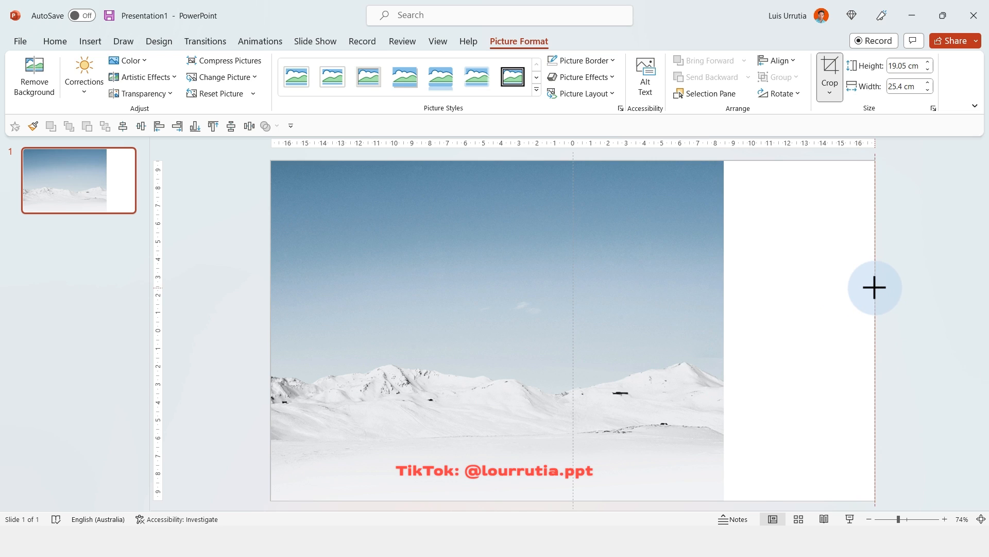
left_click(829, 93)
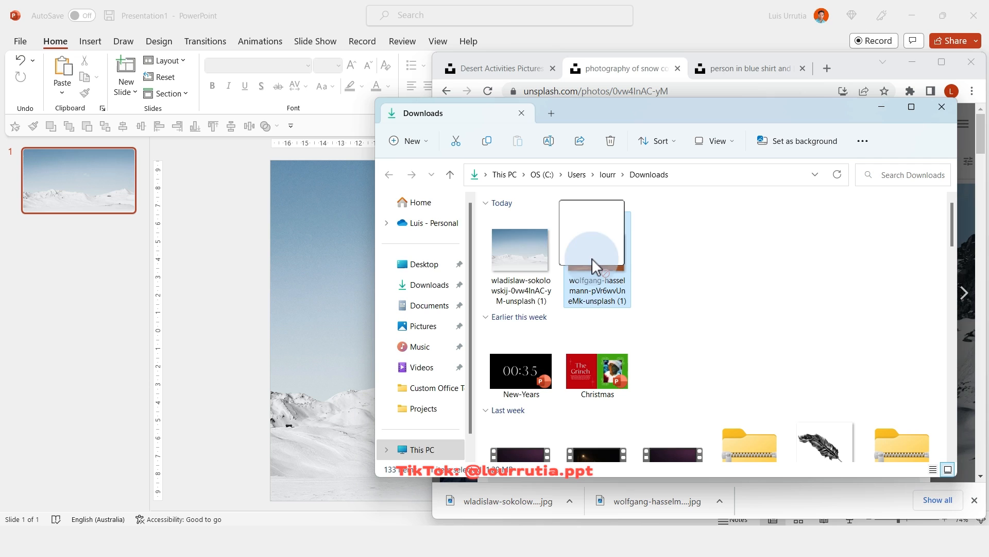
Drag in the desert dunes photo, crop it to fill the slide, then to the right half.
left_click_drag(595, 235, 259, 265)
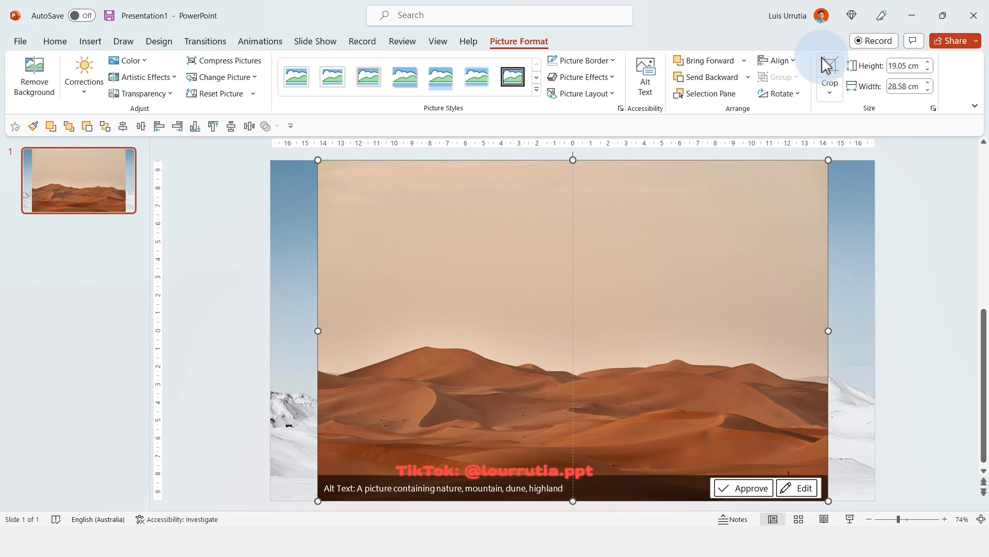
left_click(830, 66)
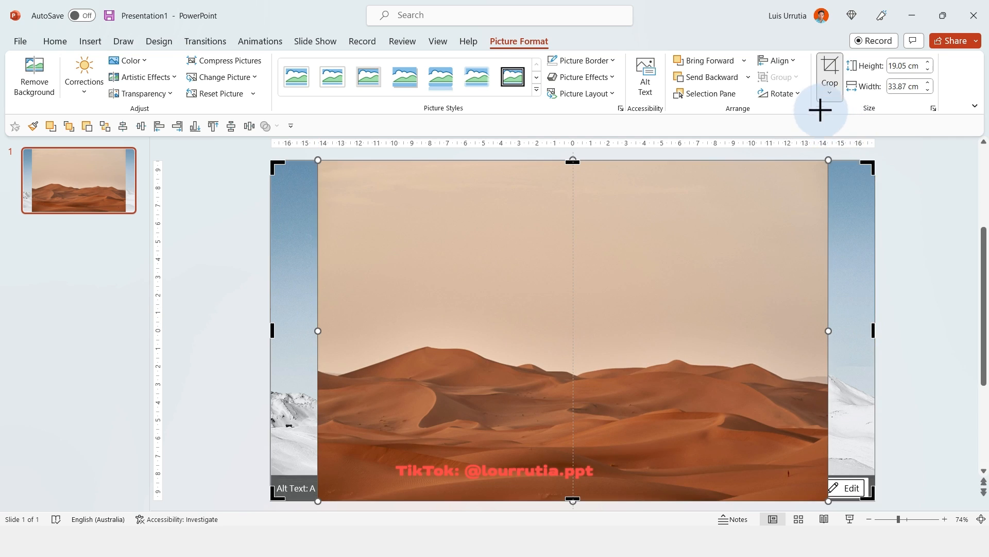
left_click(829, 65)
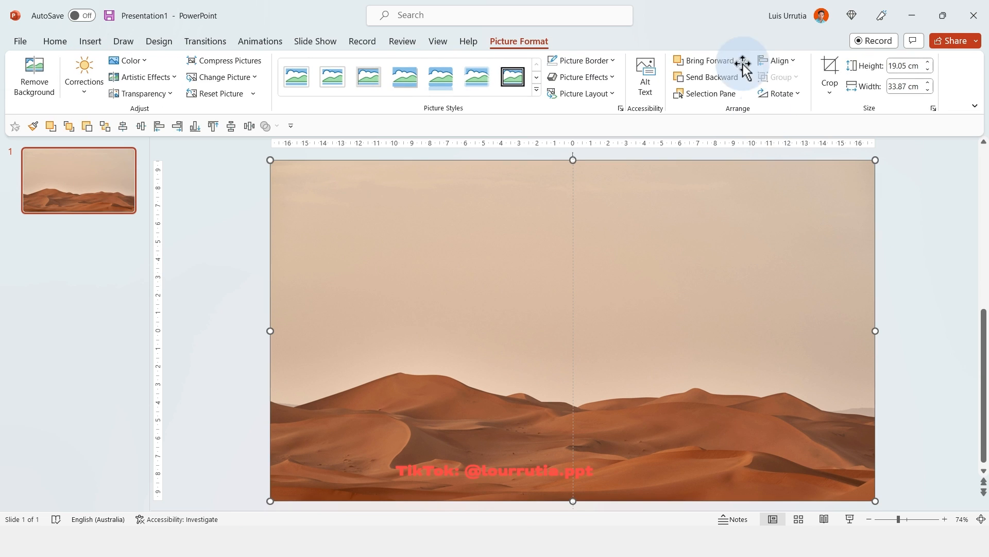
left_click(829, 67)
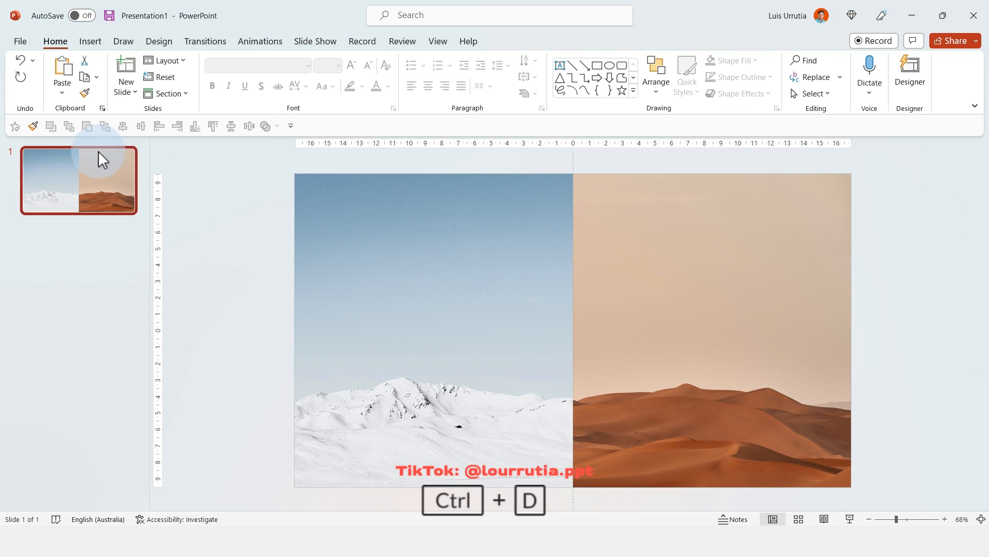
Duplicate the split slide and crop away the desert photo, leaving slide 2 snow-only.
key("ctrl+d")
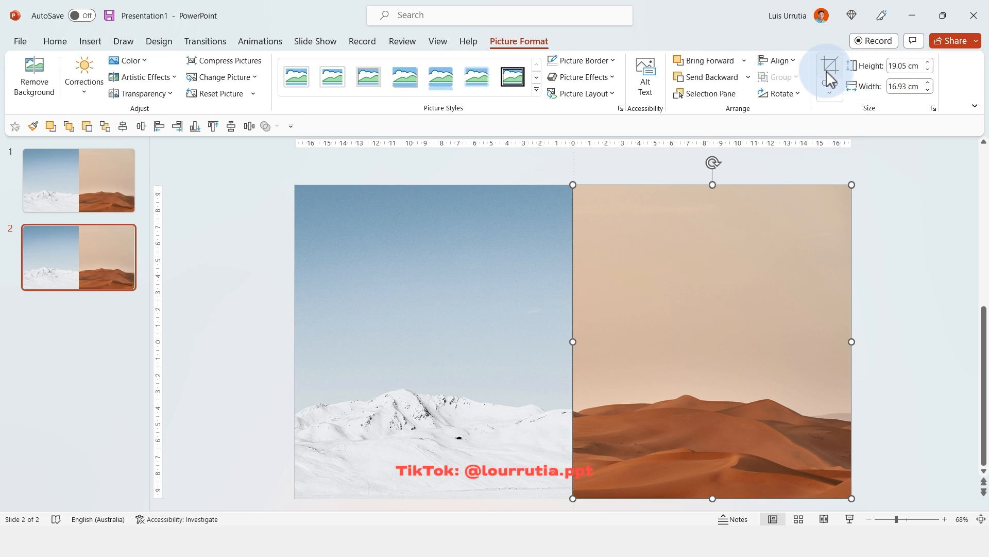
left_click(829, 64)
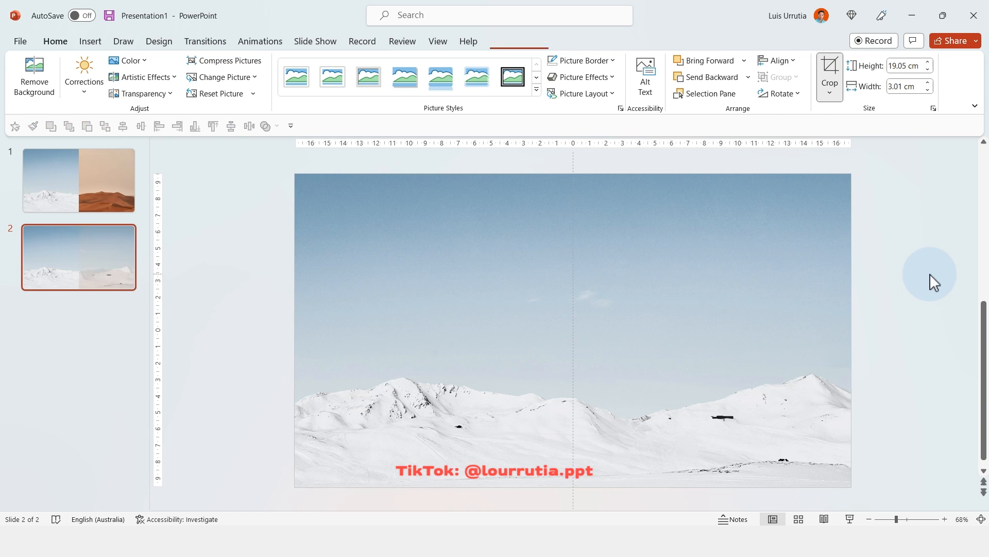
left_click(92, 249)
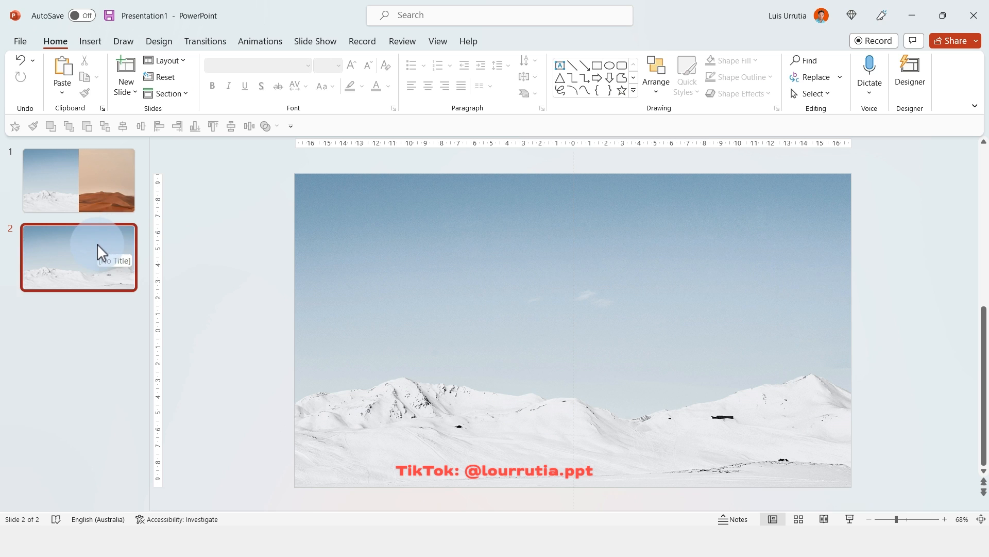
Duplicate split-screen slide 1 again to build the desert-only third slide.
left_click(79, 181)
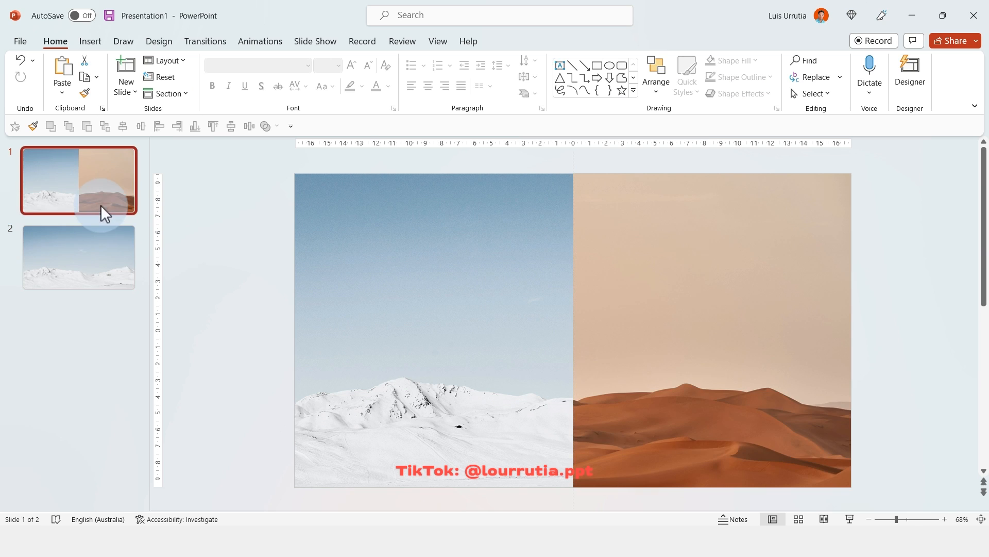
key("Ctrl")
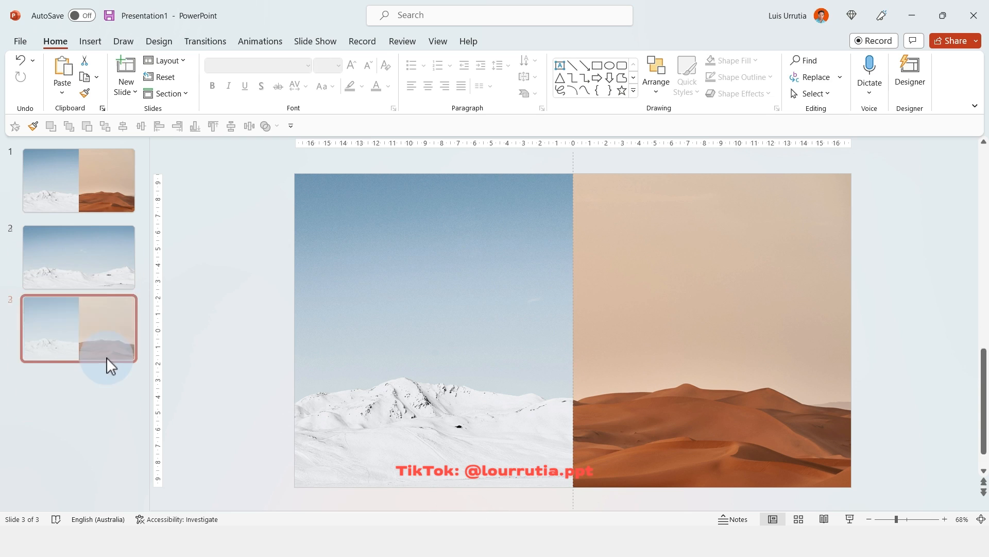
left_click(534, 311)
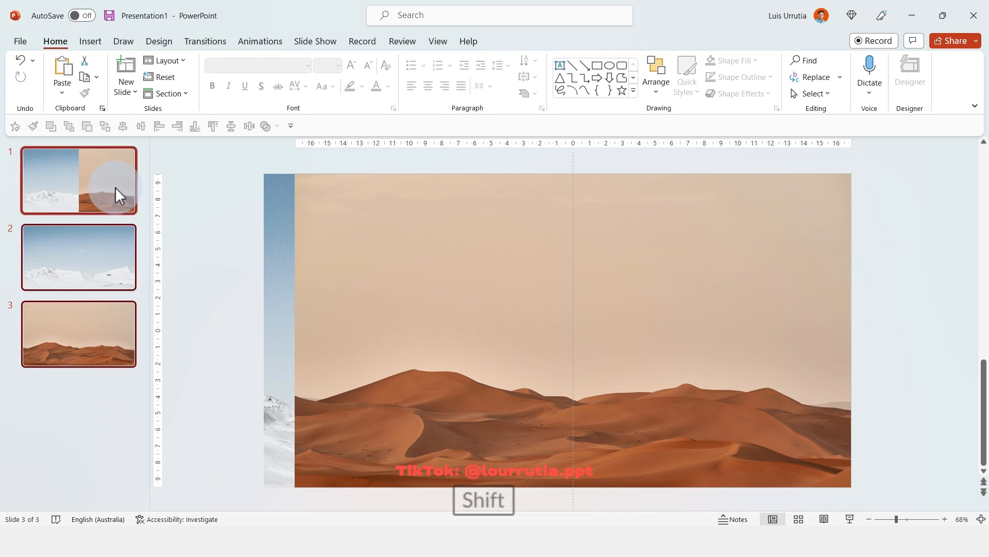
Apply Morph transitions to all slides and select the snow mountains photo on slide 2.
left_click(205, 41)
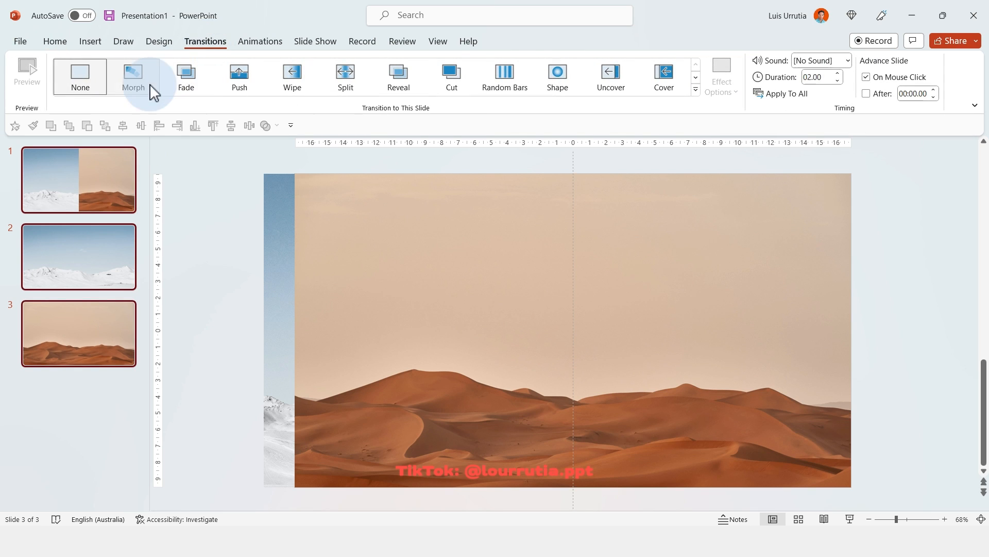
left_click(133, 76)
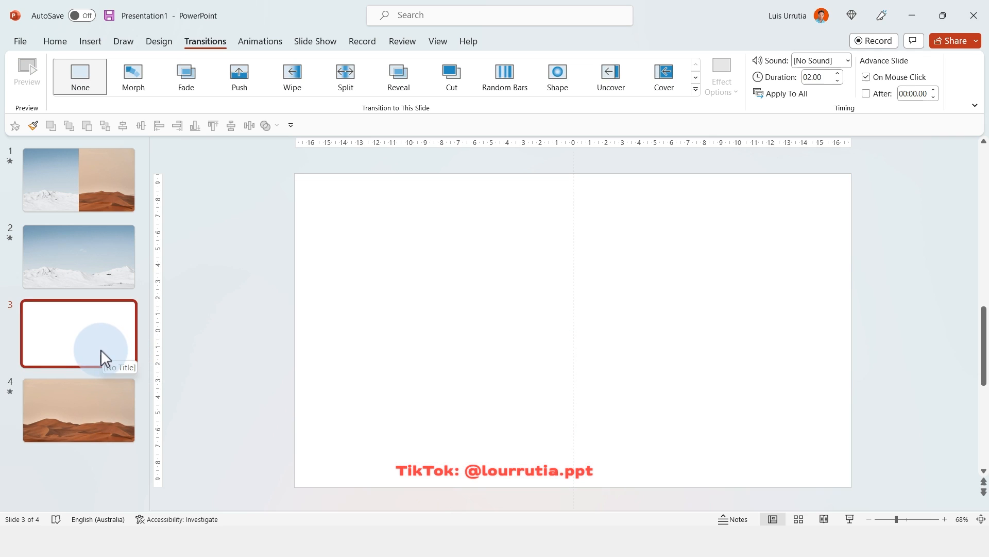
left_click(78, 256)
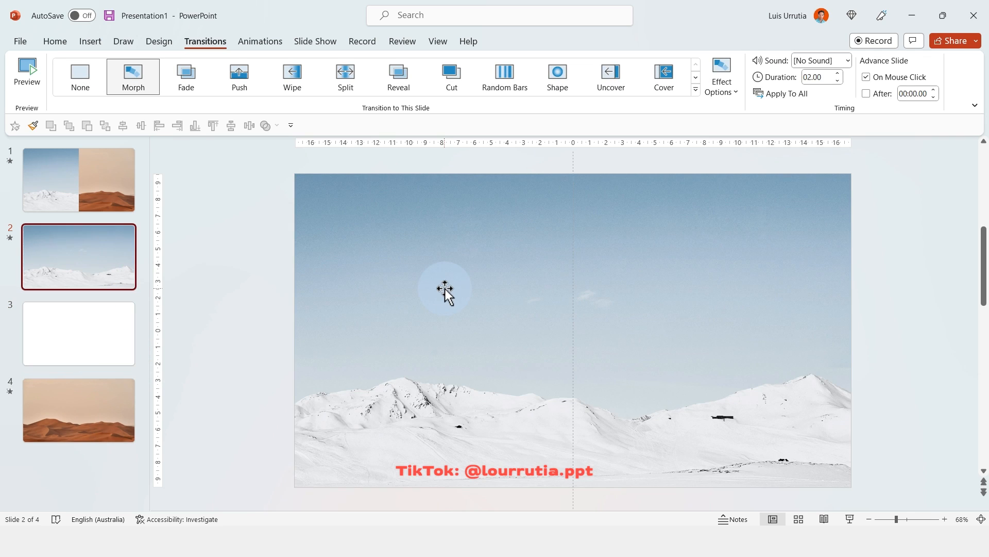
Give slide 3 an eyedropper-sampled grey background and the new desert slide a sampled brown background.
key("ctrl+c")
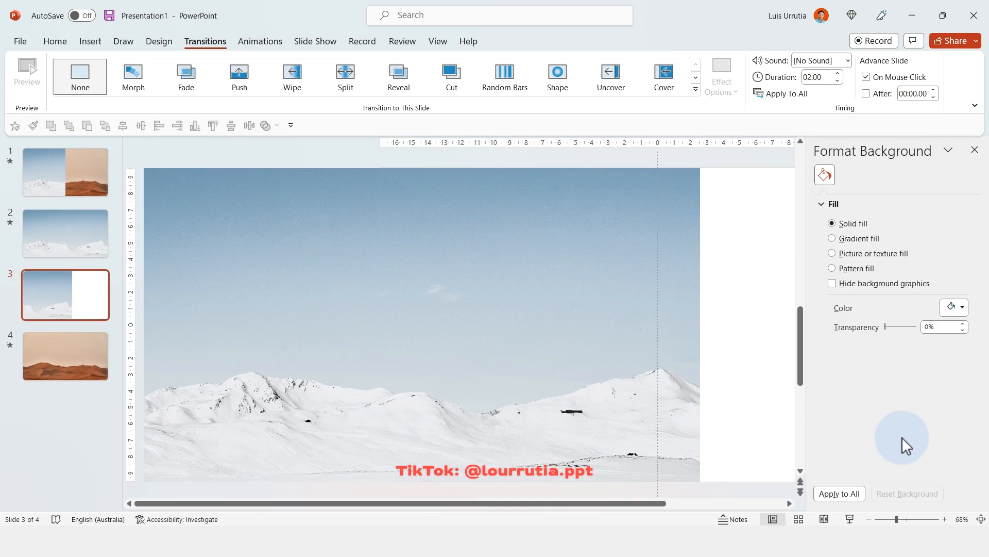
left_click(961, 307)
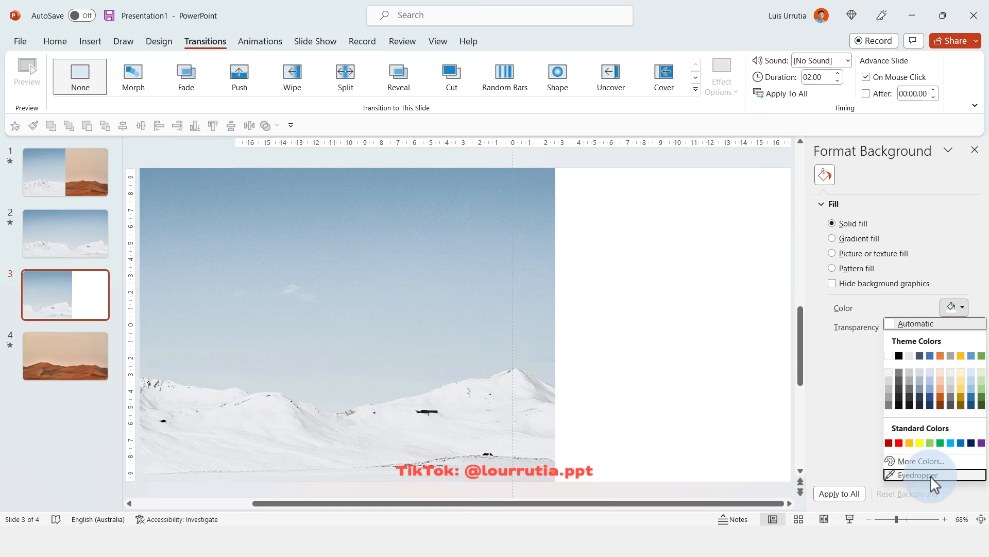
left_click(918, 474)
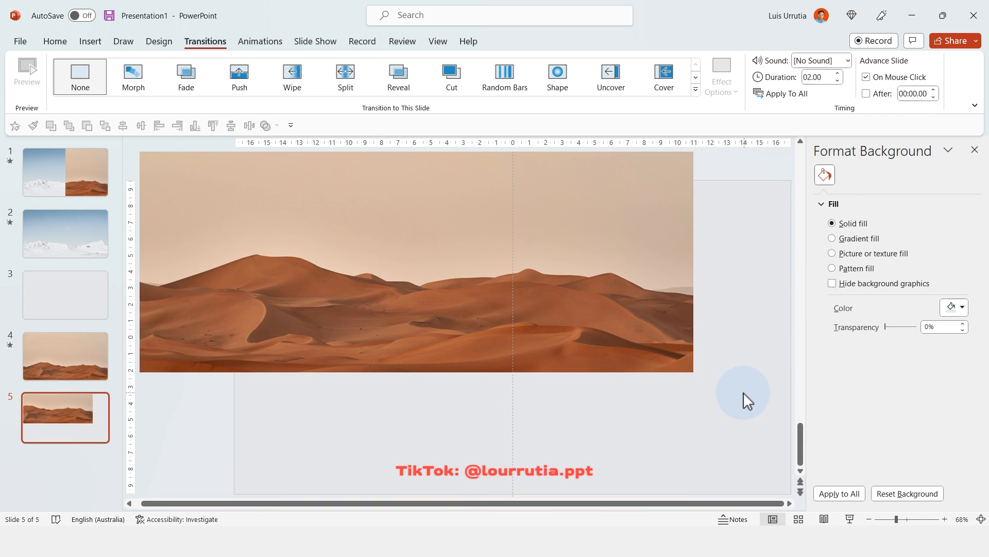
left_click(962, 307)
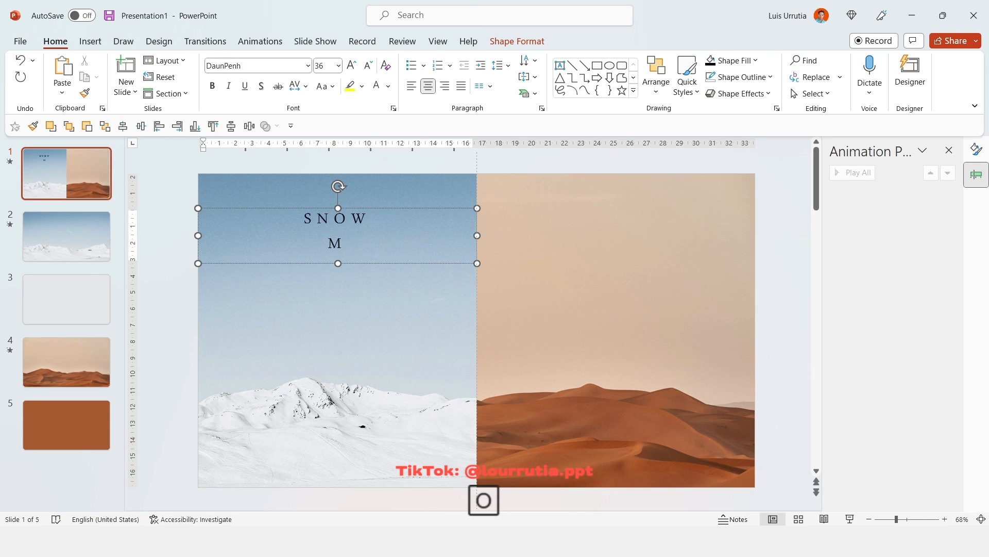
Type the SNOW MOUNTAINS and DESERT DUNES titles and generate =LOREM() placeholder text.
type("OUNTAINS")
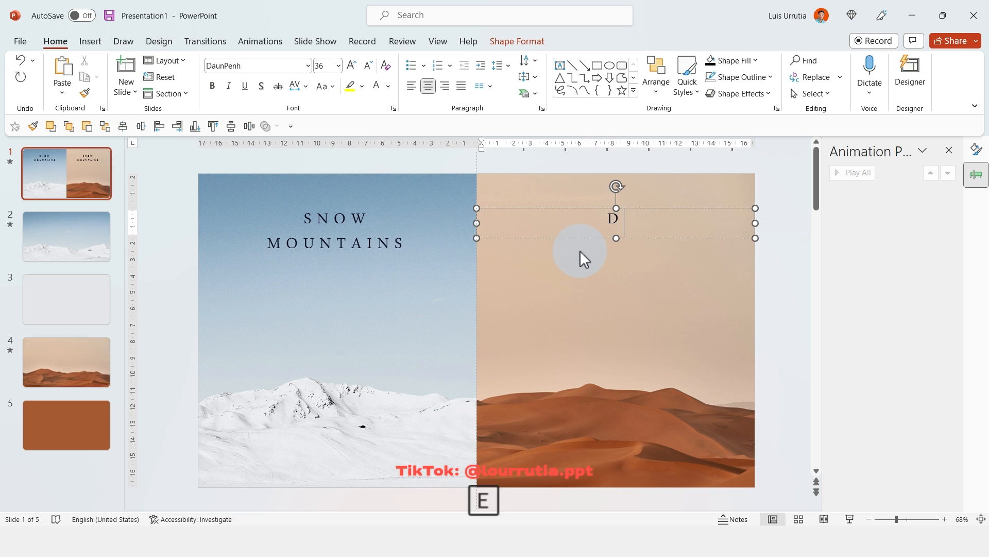
type("DESERT DUNES")
type("=LOREM()")
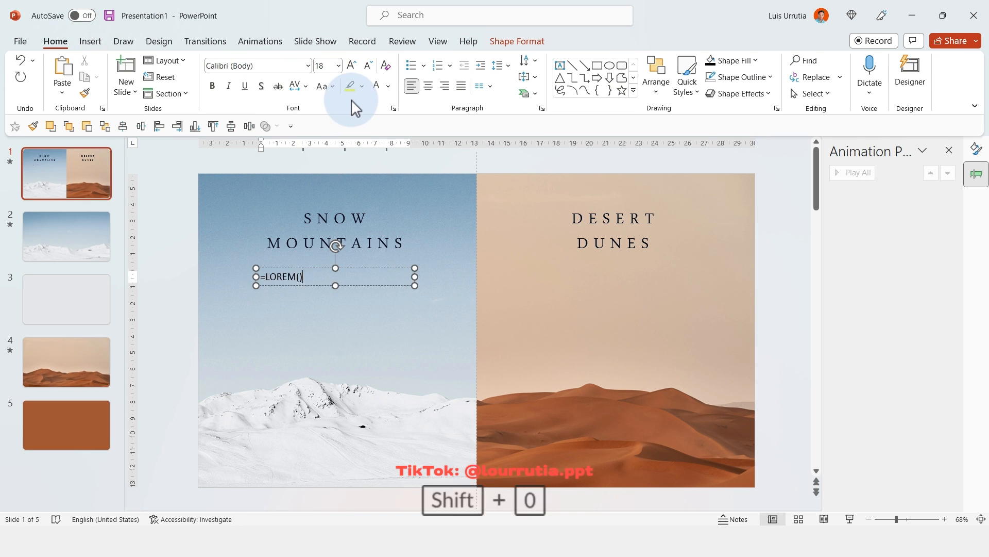
key("Enter")
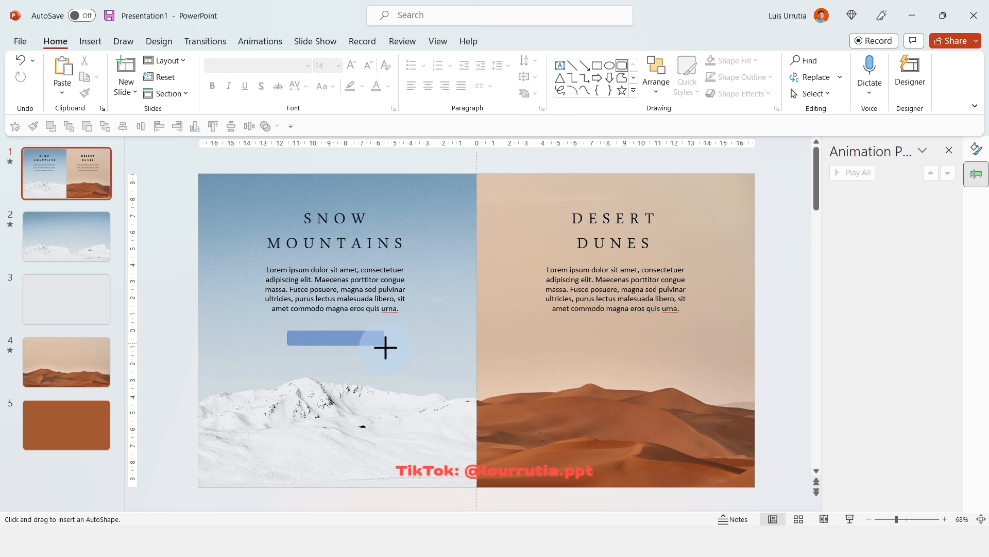
Draw a rounded rectangle below the snow paragraph, give it a white outline style, and label it 'Explore'.
left_click_drag(287, 331, 388, 353)
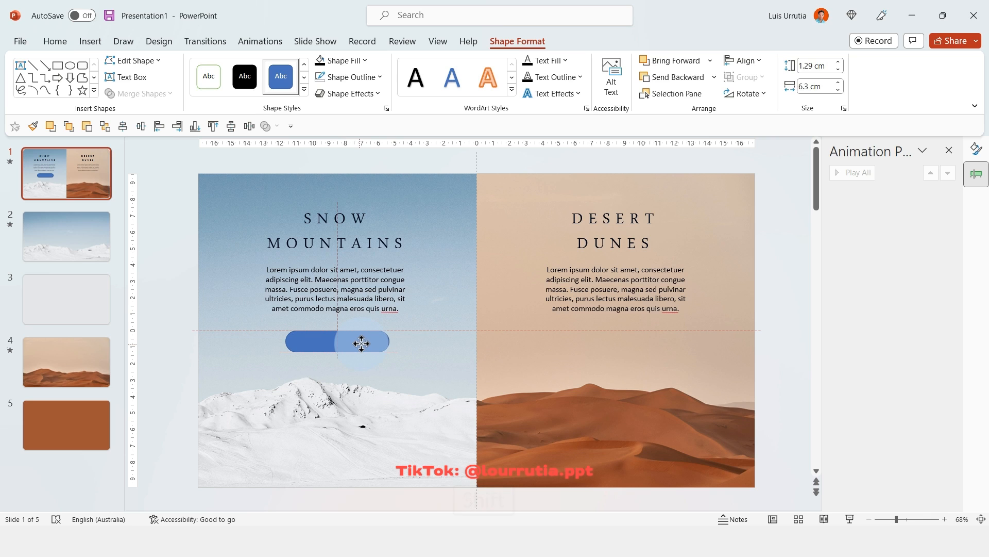
right_click(337, 341)
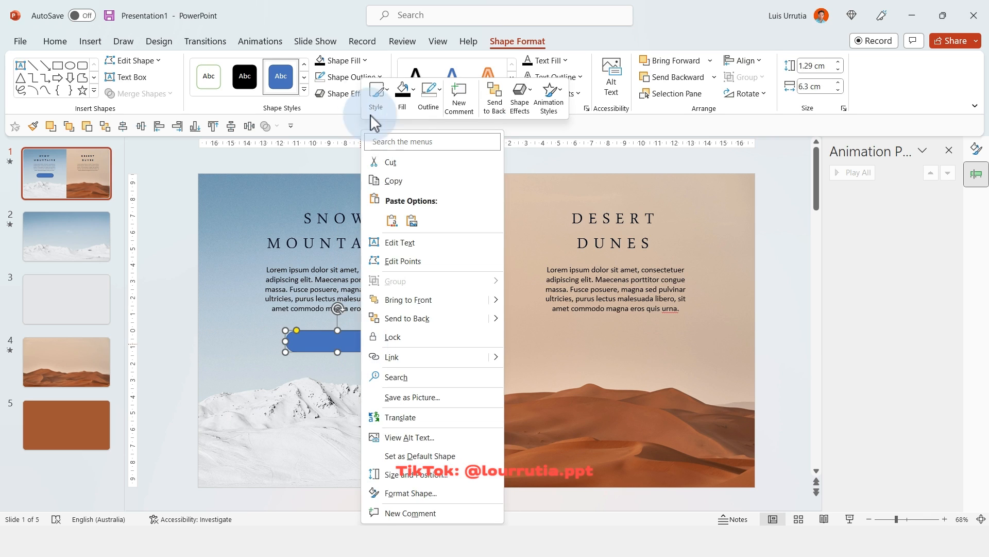
left_click(352, 77)
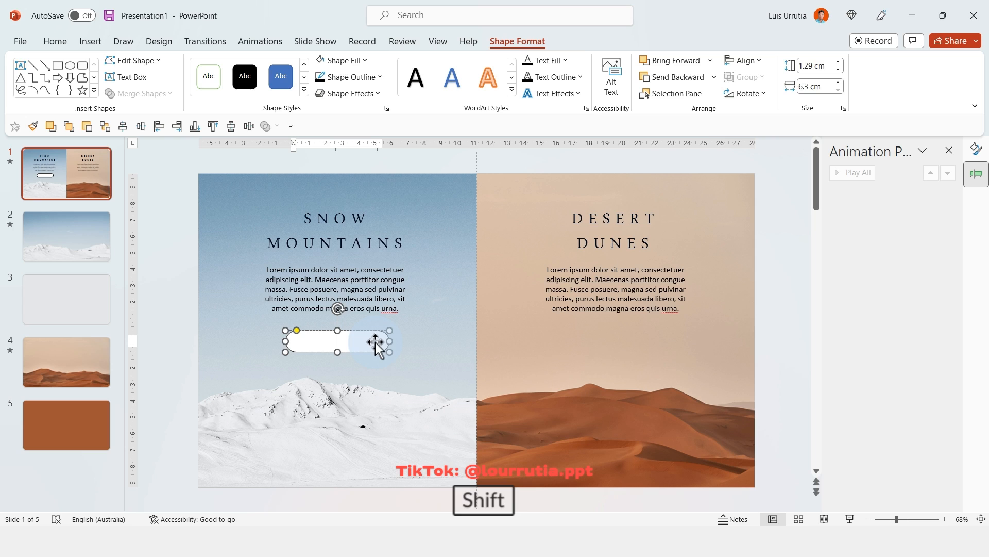
key("ctrl+a")
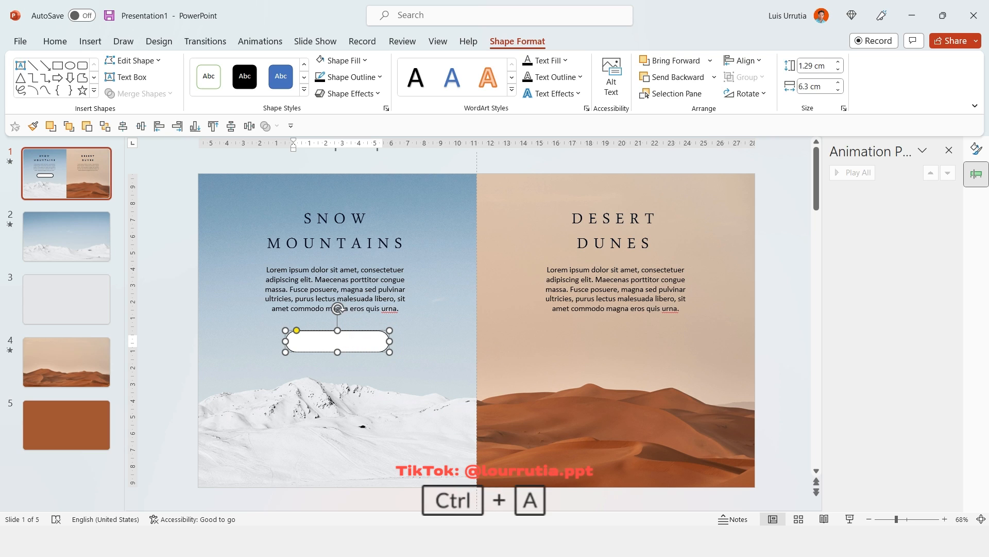
type("Explore")
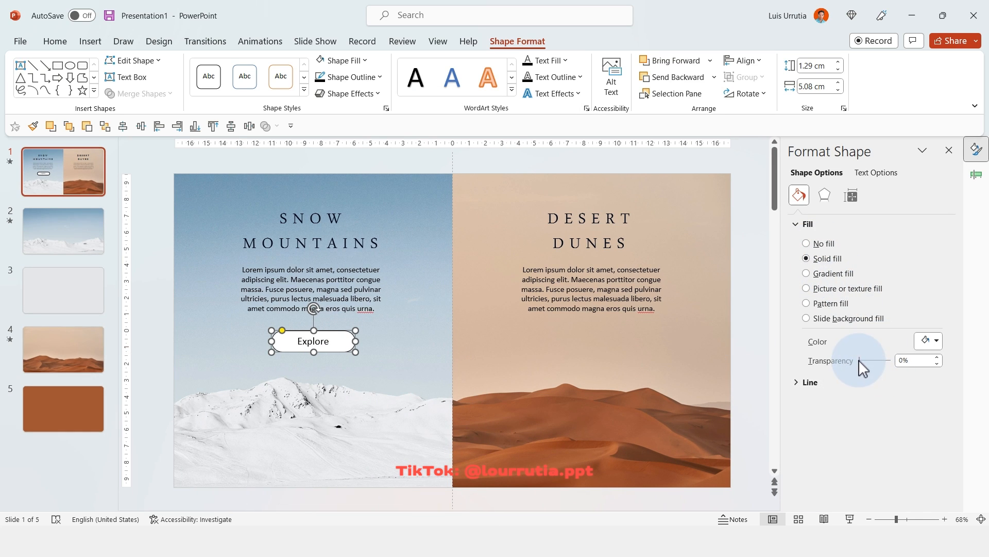
Set the button fill to 69% transparency, shrink its font, and copy it under the desert paragraph.
left_click_drag(874, 364, 886, 364)
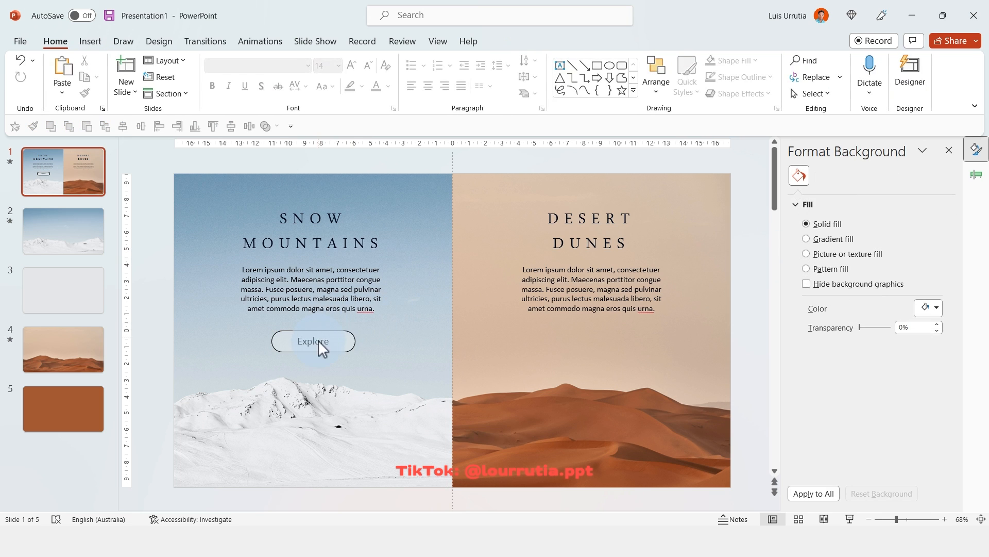
left_click(313, 341)
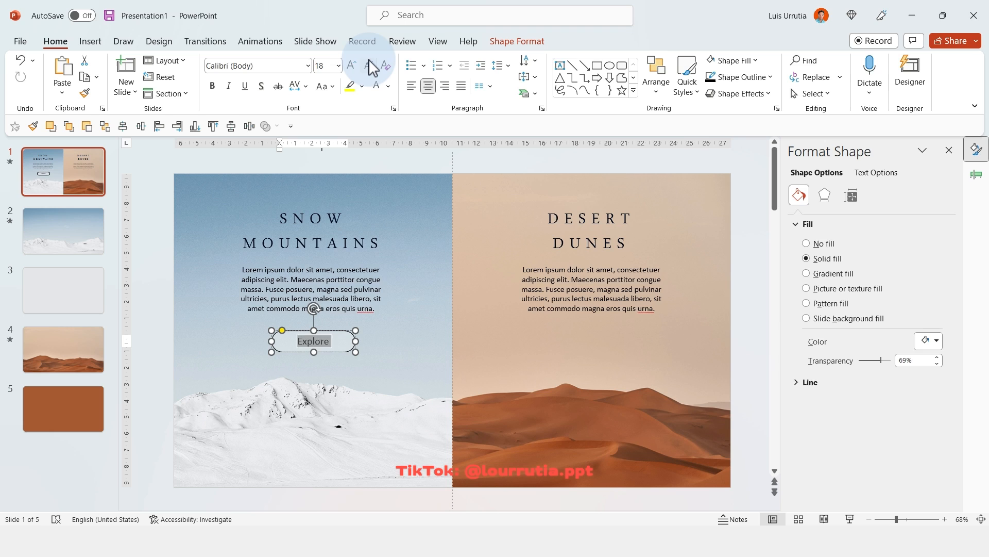
left_click(367, 65)
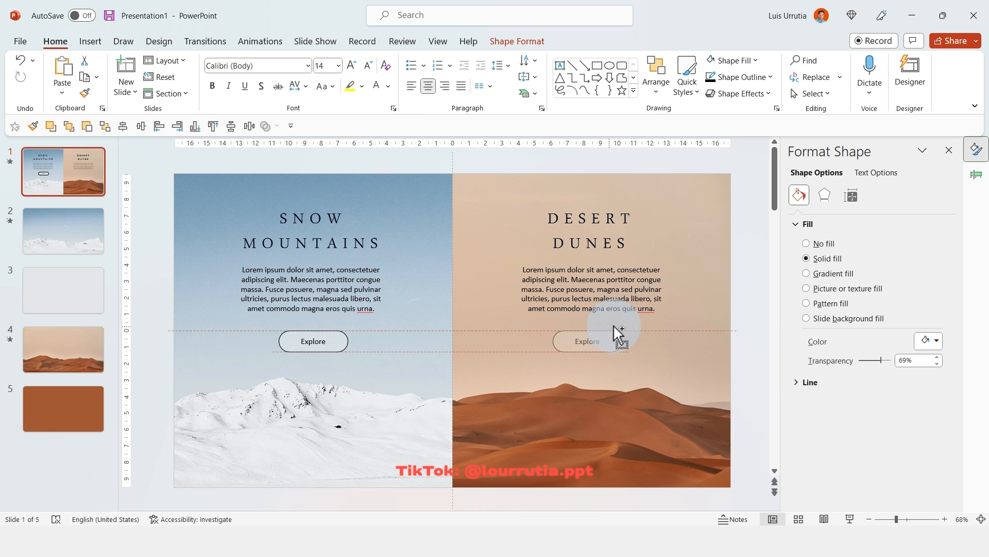
left_click(591, 340)
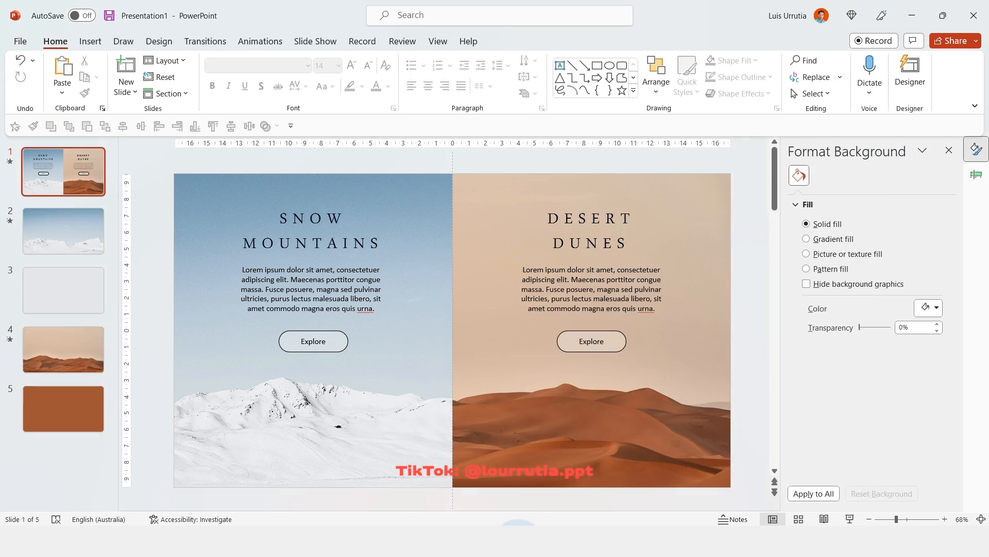
Paste the photo, heading and paragraph detail layout onto desert slide 4.
left_click(63, 231)
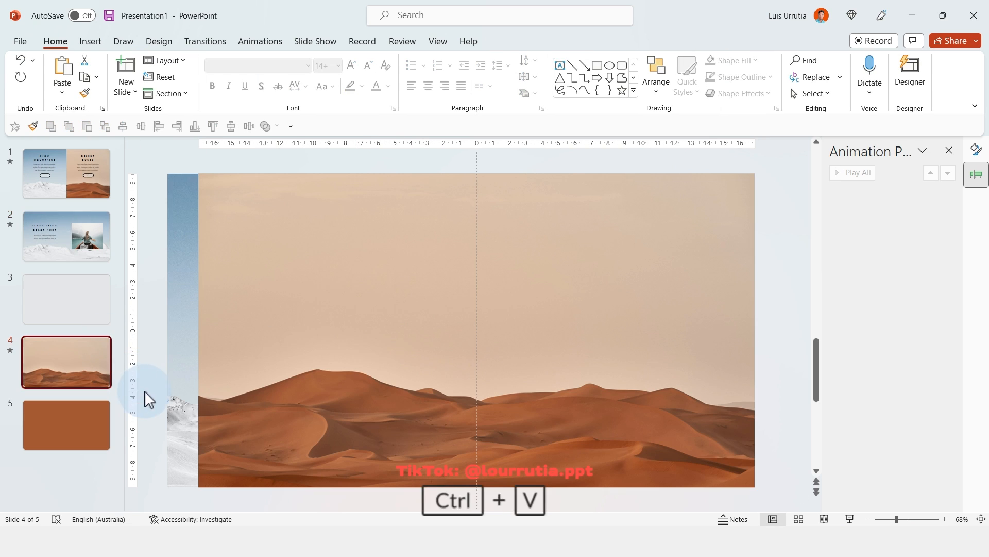
key("ctrl+v")
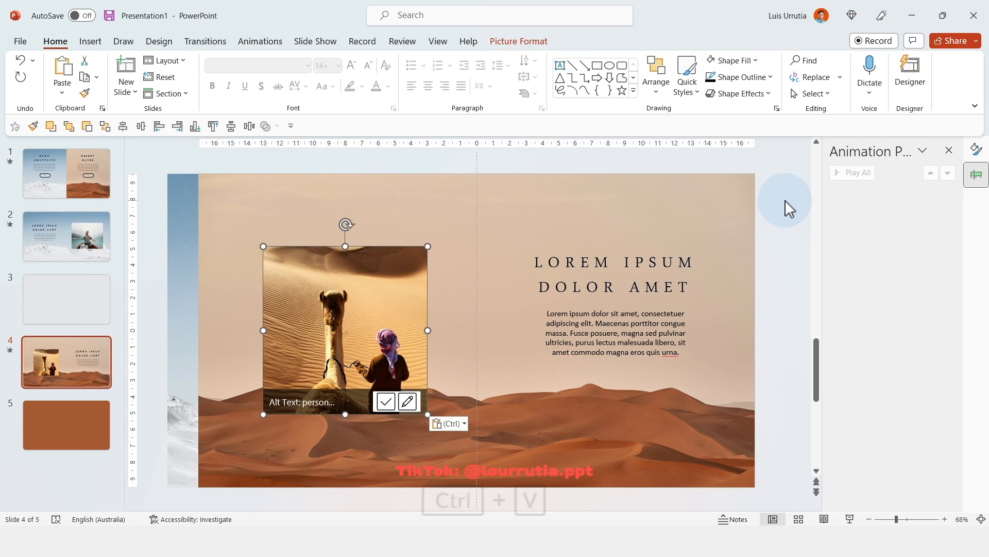
left_click(66, 172)
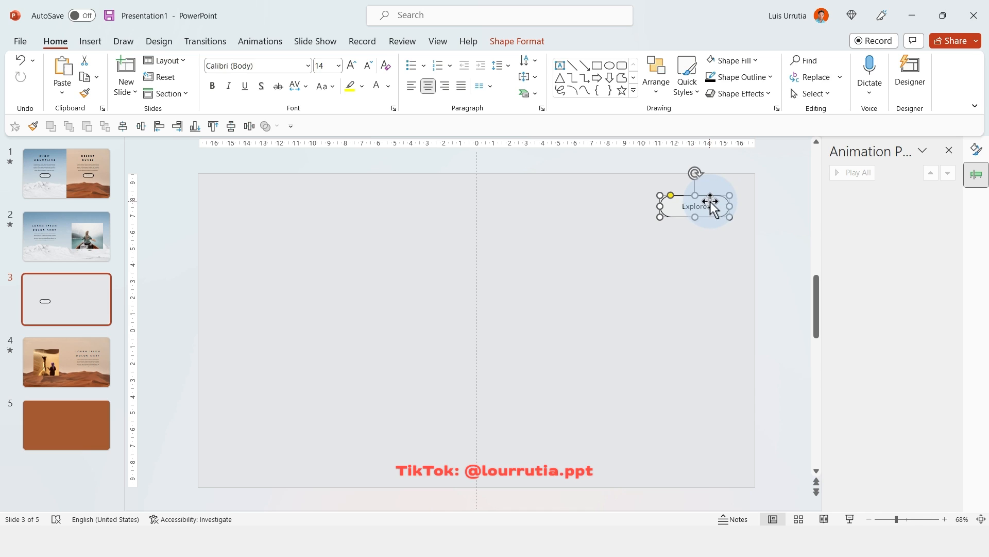
Relabel the pasted Explore button on slide 3 as 'Back'.
double_click(700, 207)
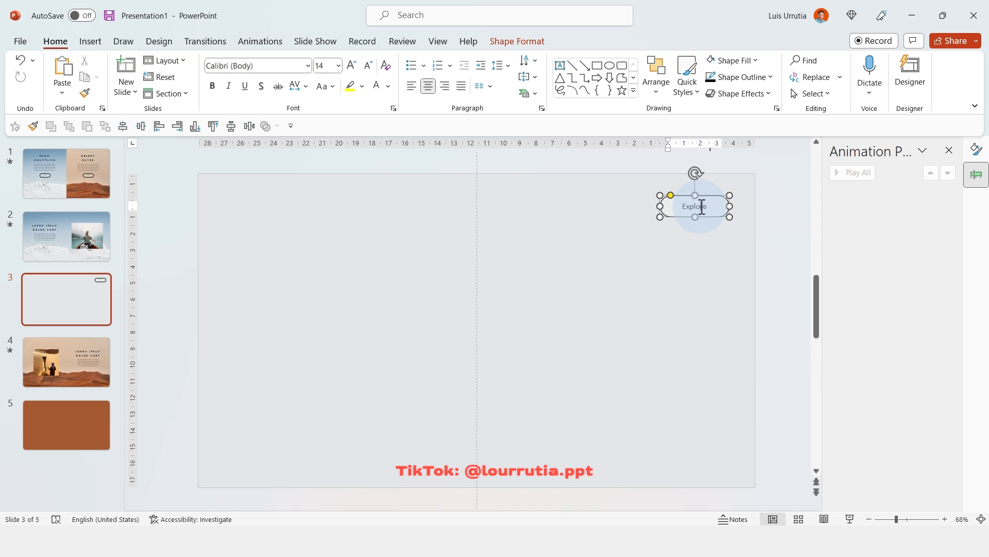
type("Back")
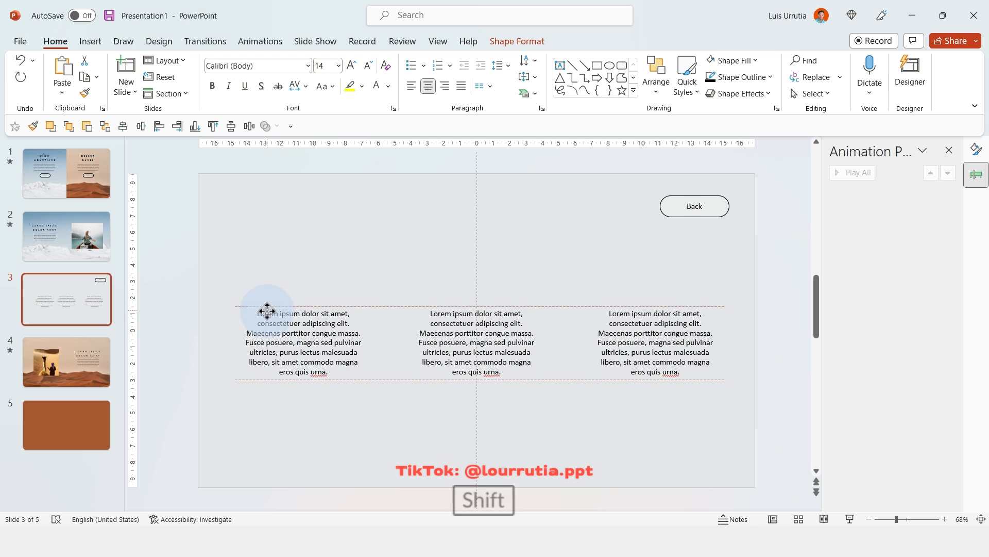
Align the three paragraphs with each other, then return to the opening split slide.
left_click(744, 60)
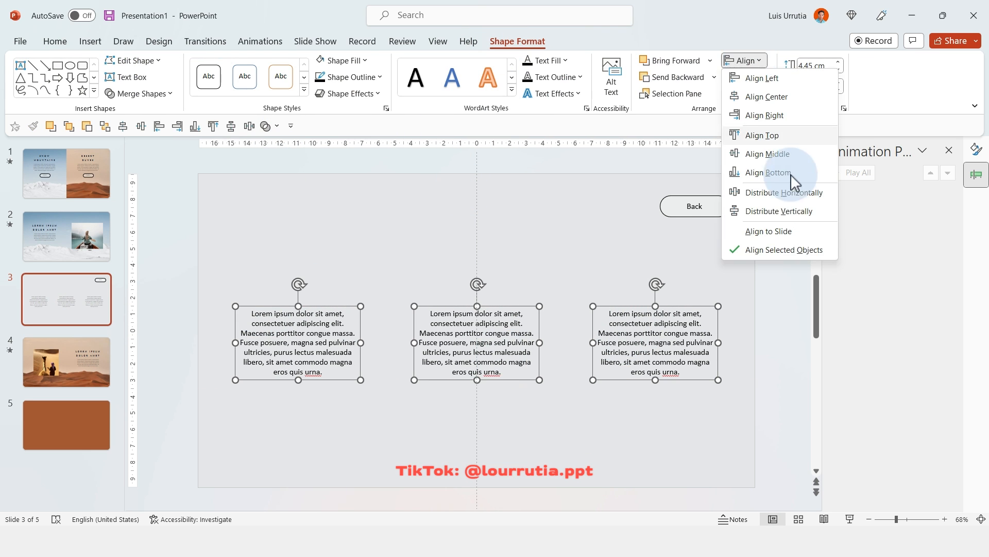
left_click(767, 172)
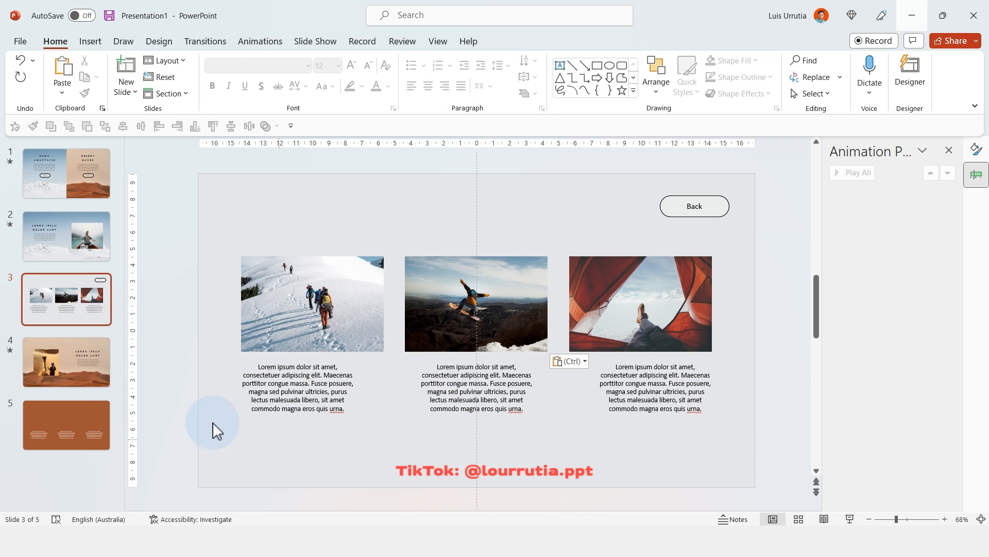
left_click(66, 425)
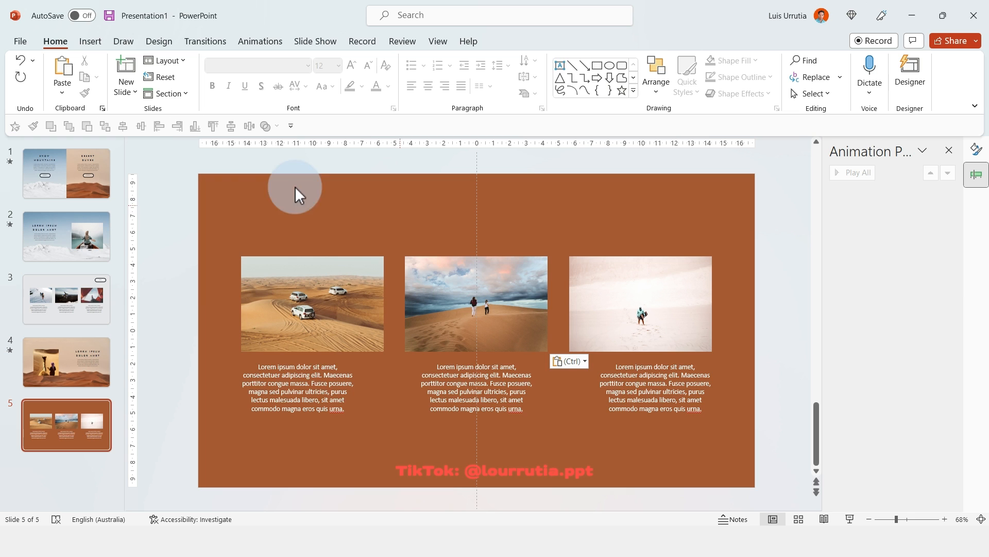
left_click(66, 173)
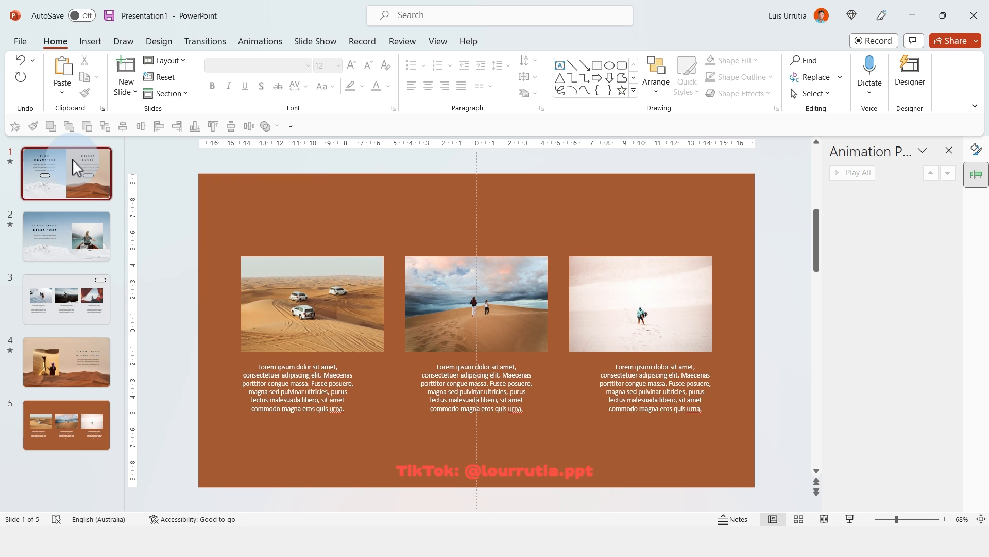
left_click(66, 236)
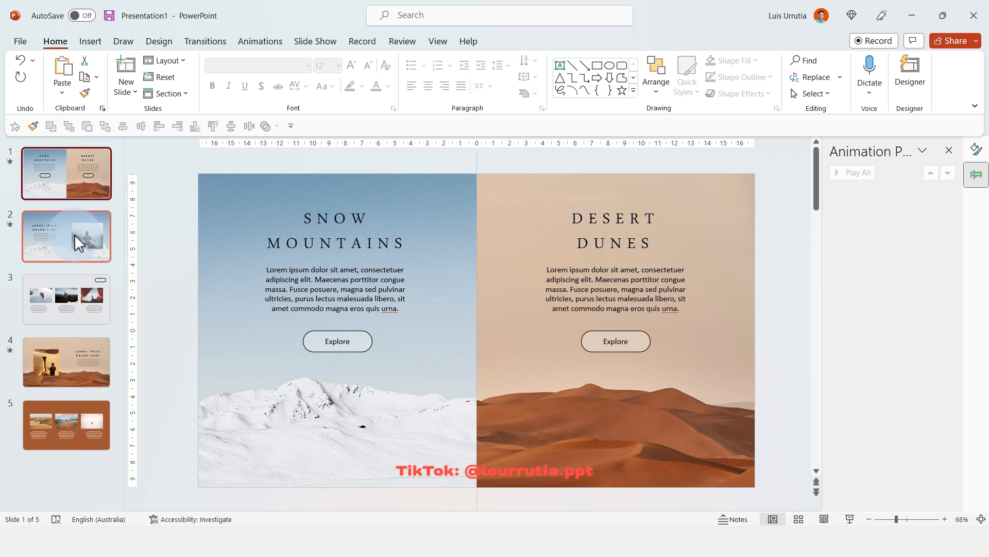
Inspect transitions on slides 4, 3 and 5: Morph on detail slides, none on galleries.
left_click(205, 41)
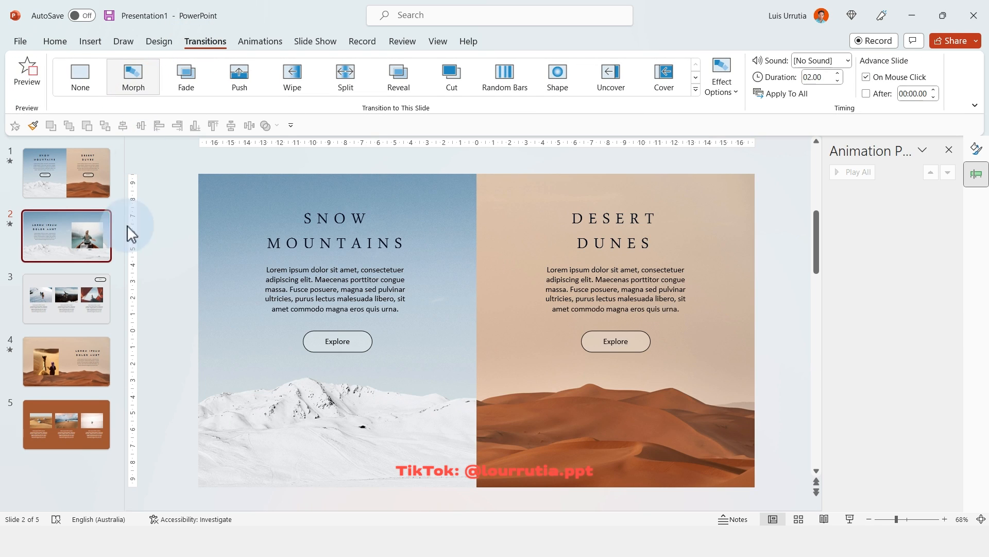
left_click(66, 362)
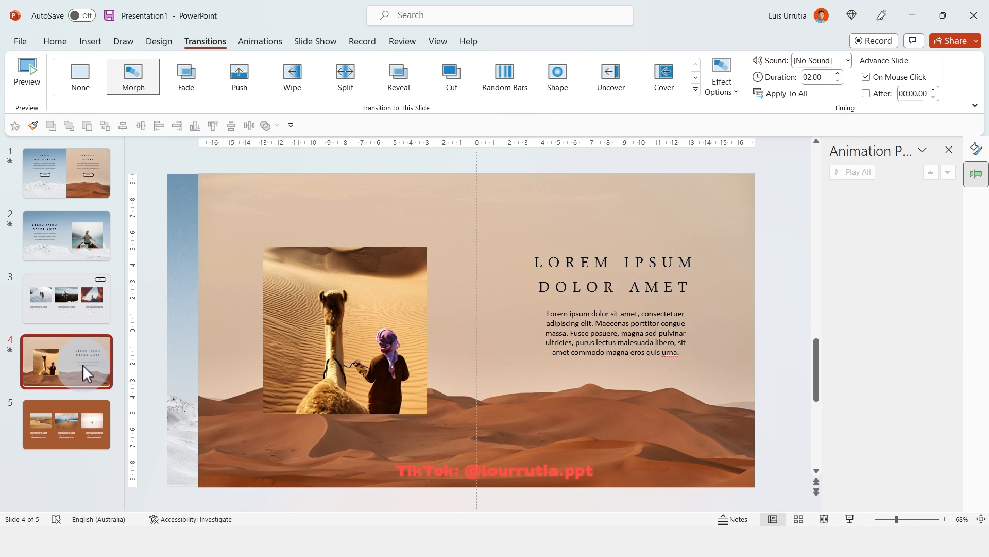
mouse_move(82, 302)
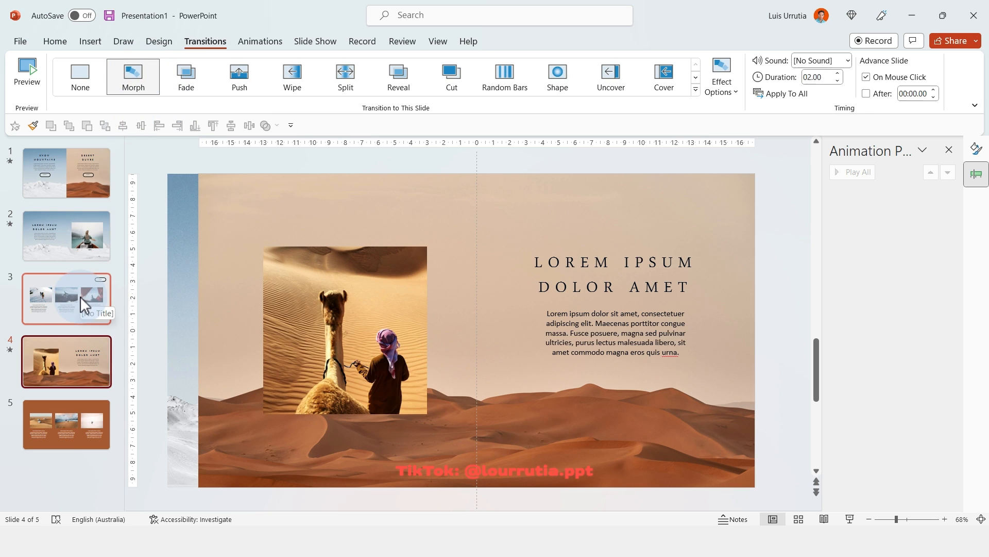
left_click(66, 298)
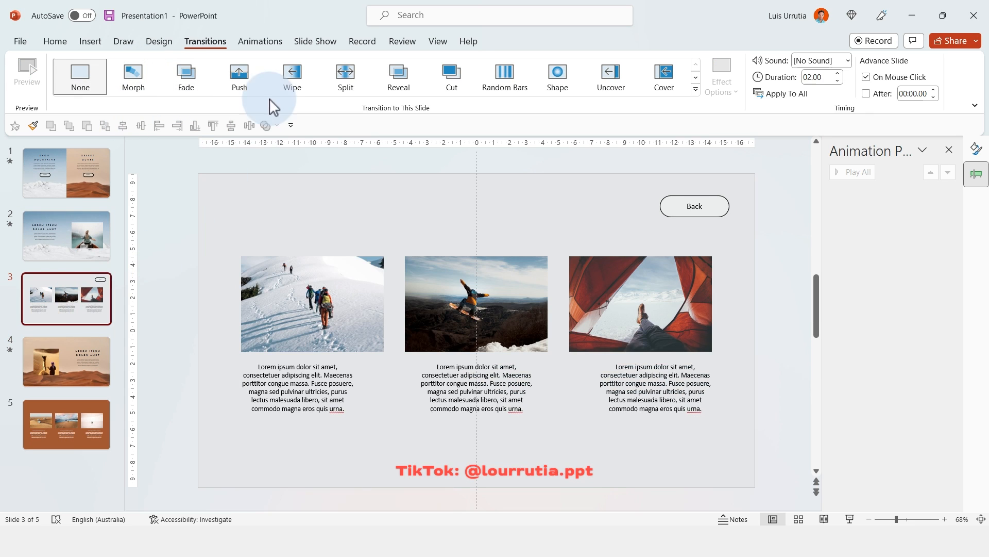
left_click(239, 77)
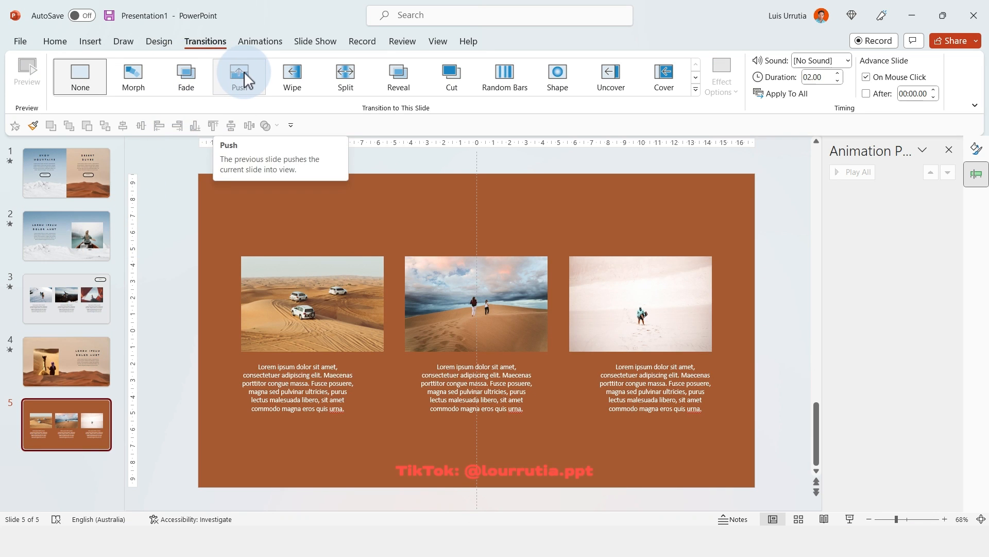
left_click(239, 77)
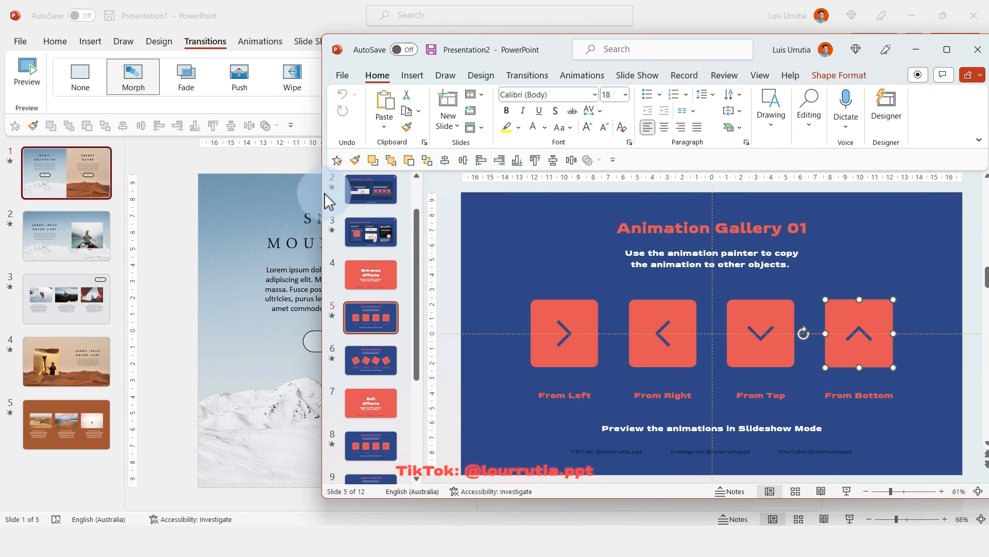
mouse_move(582, 75)
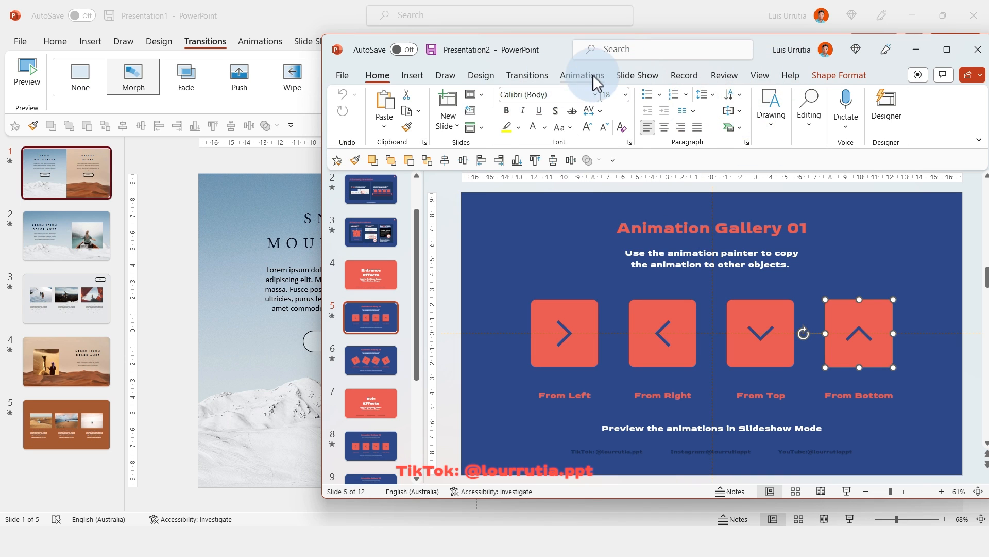
View the Animation Gallery arrow shape's animation settings.
left_click(582, 75)
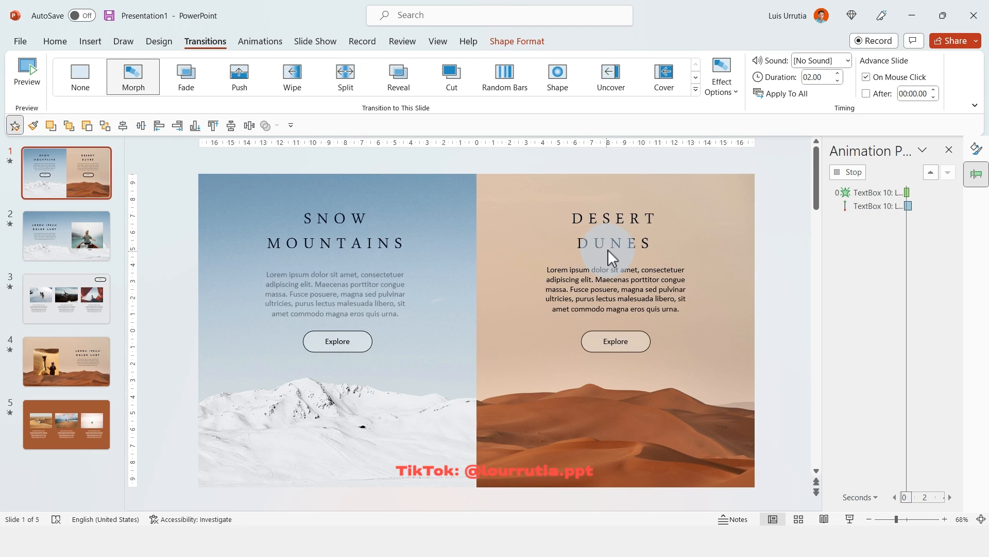
Hyperlink slide 3's Back button to the first slide via Action Settings.
left_click(67, 298)
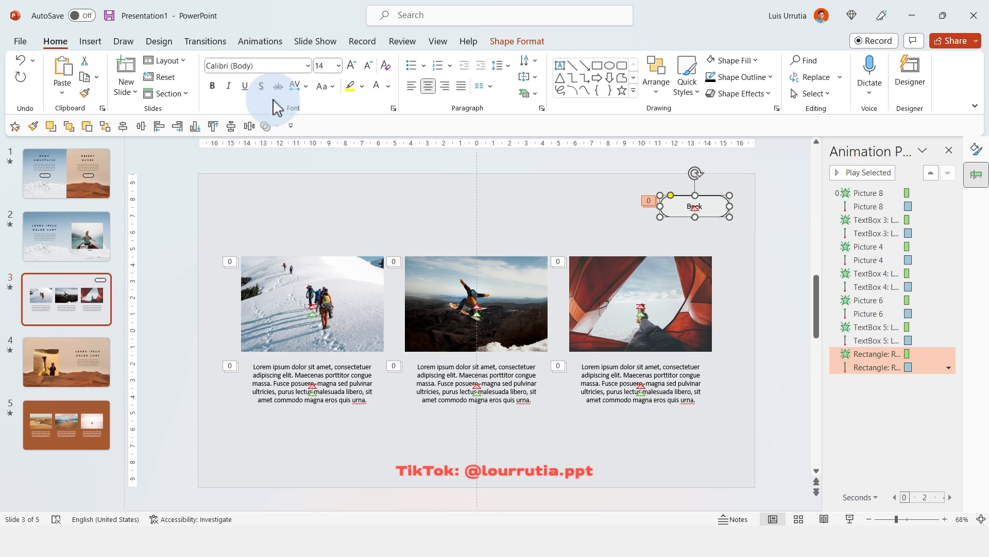
left_click(89, 41)
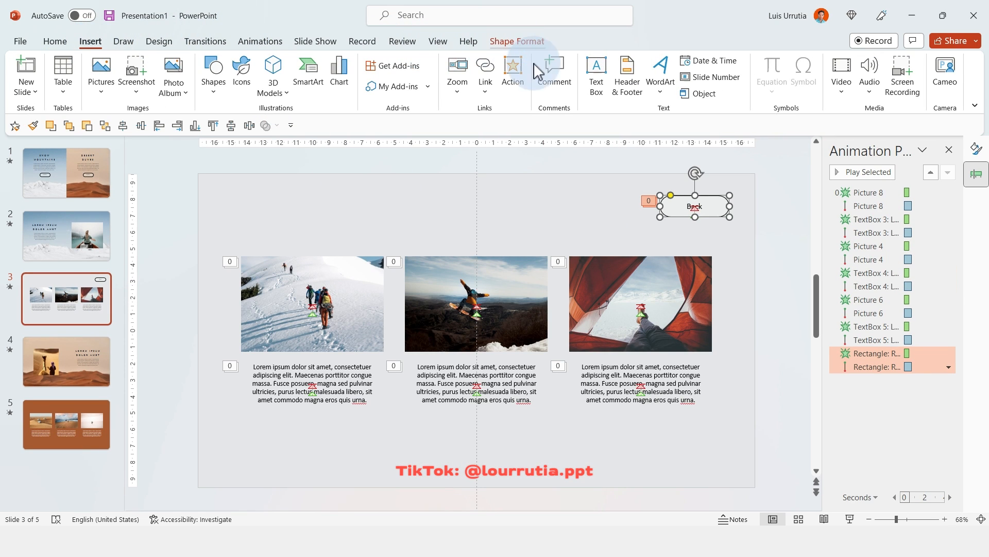
left_click(512, 67)
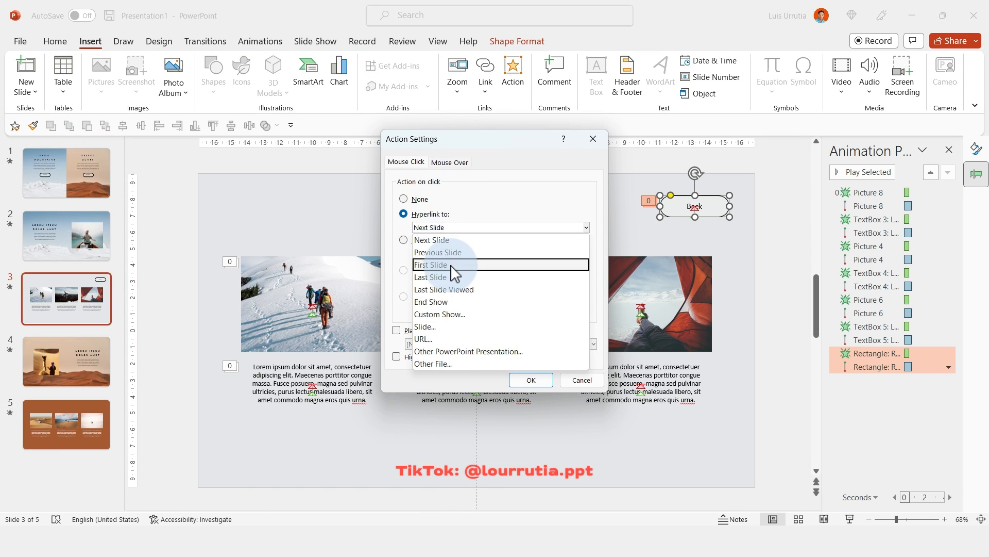
left_click(582, 379)
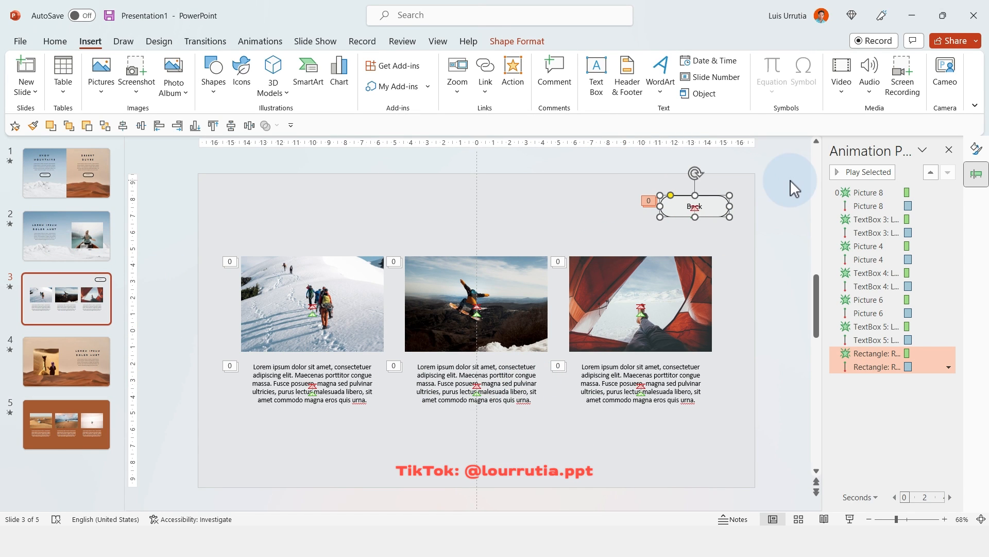
Paste the Back button onto desert gallery slide 5.
left_click(67, 424)
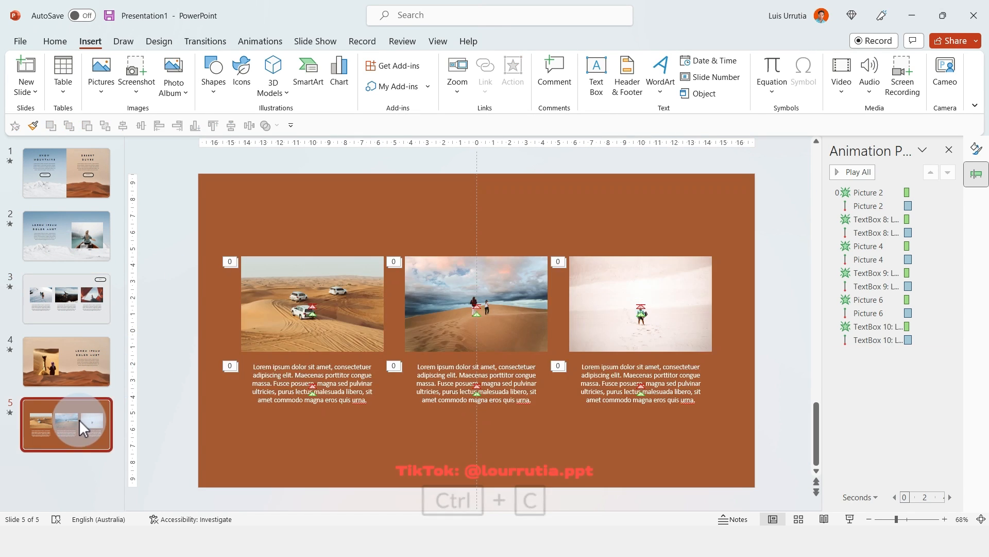
key("ctrl+v")
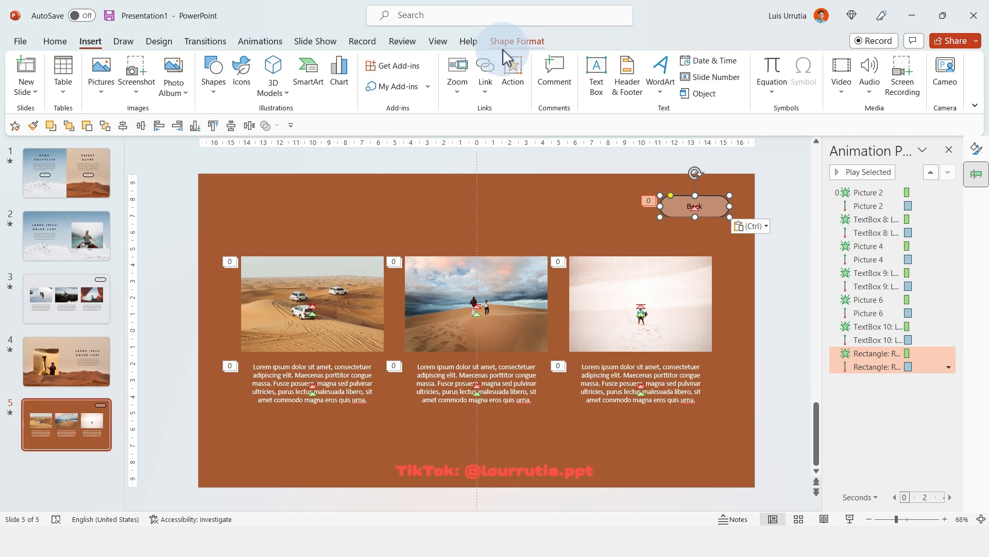
left_click(518, 41)
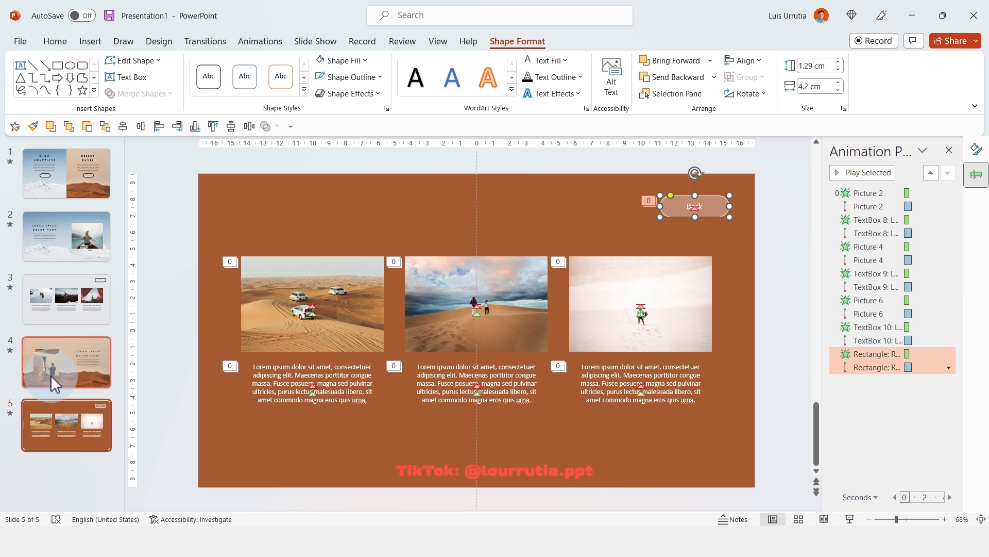
Hyperlink the Snow Mountains Explore button on slide 1 to Slide 2 via Action Settings.
left_click(66, 173)
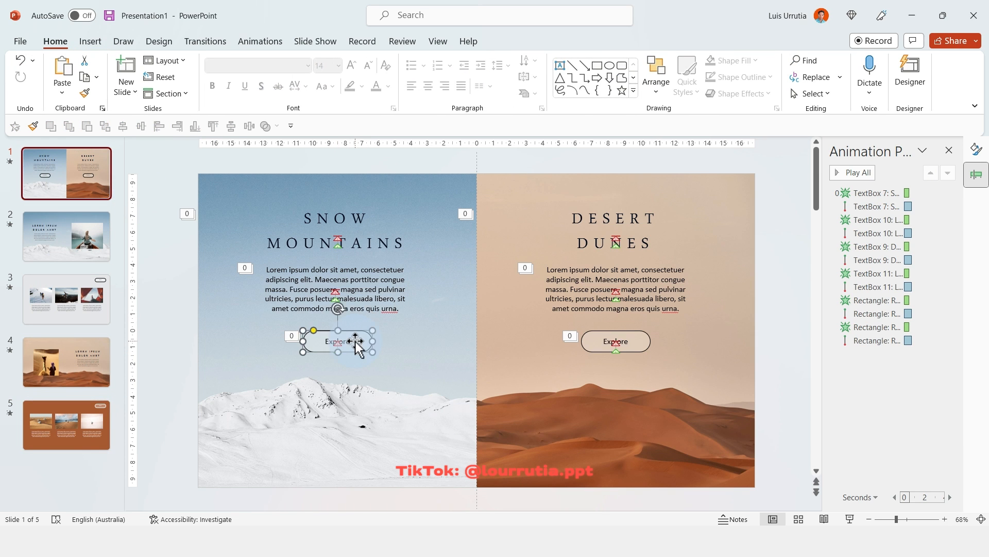
left_click(336, 341)
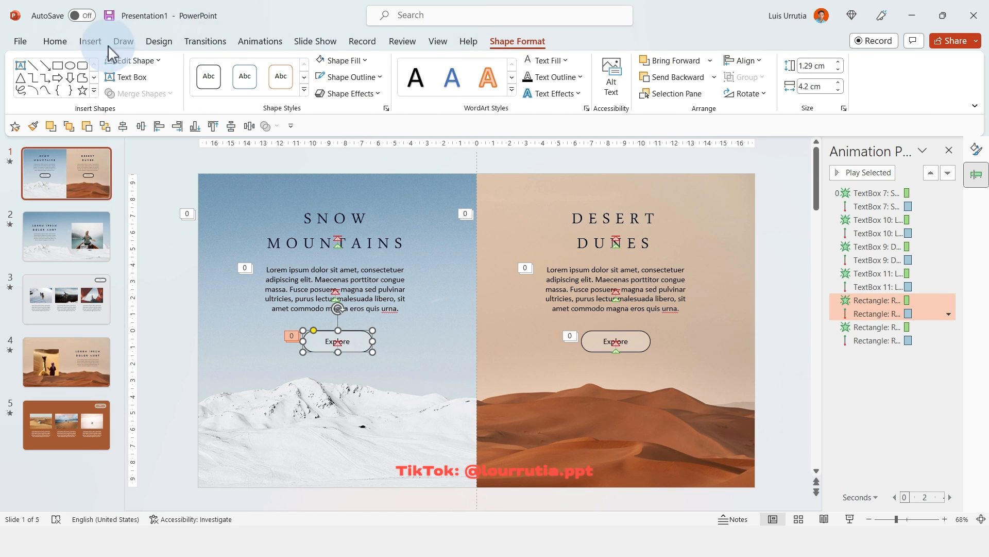
left_click(90, 41)
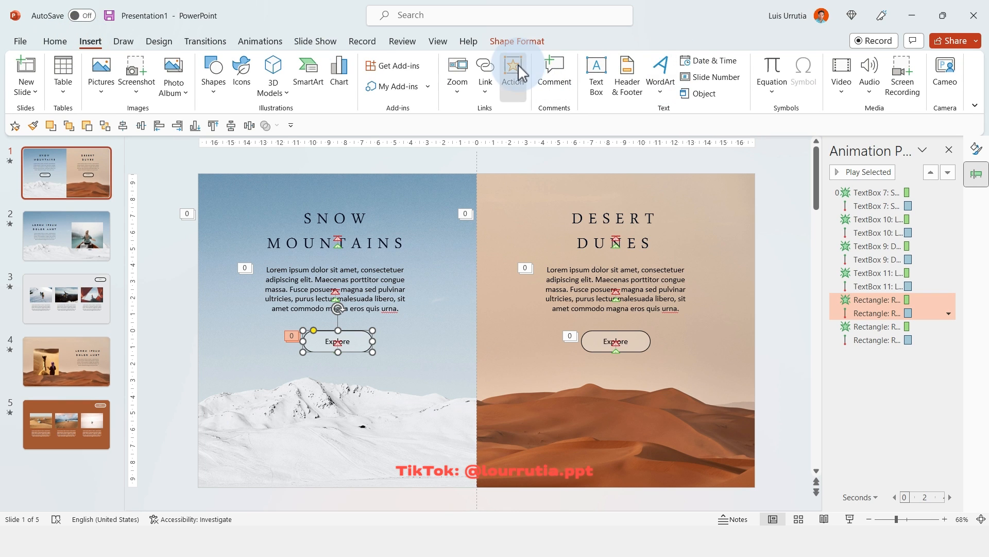
left_click(513, 67)
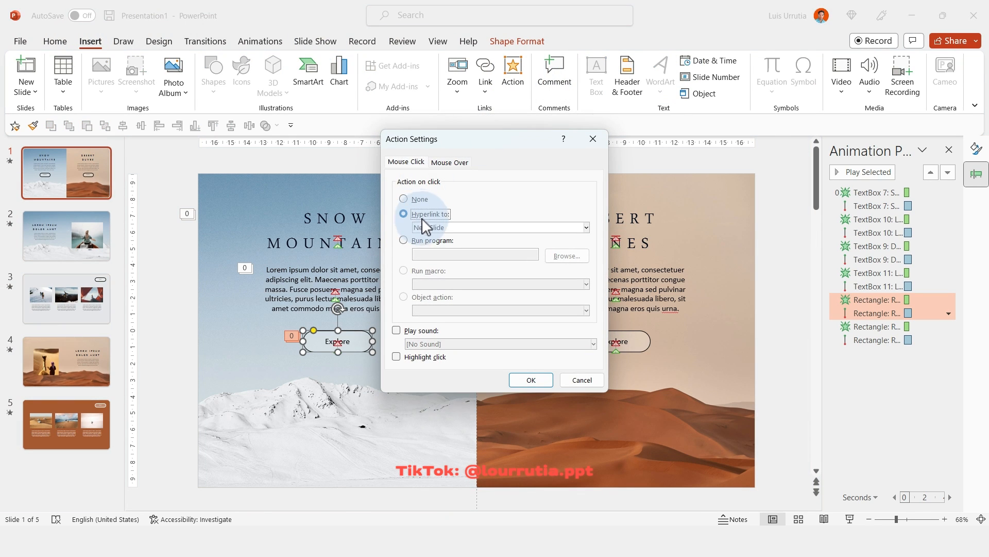
left_click(587, 227)
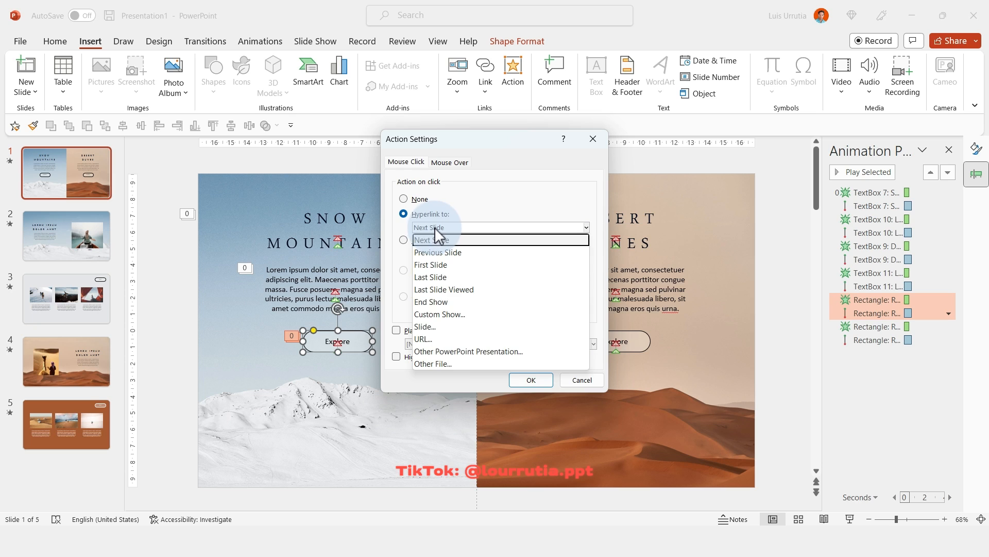
mouse_move(434, 328)
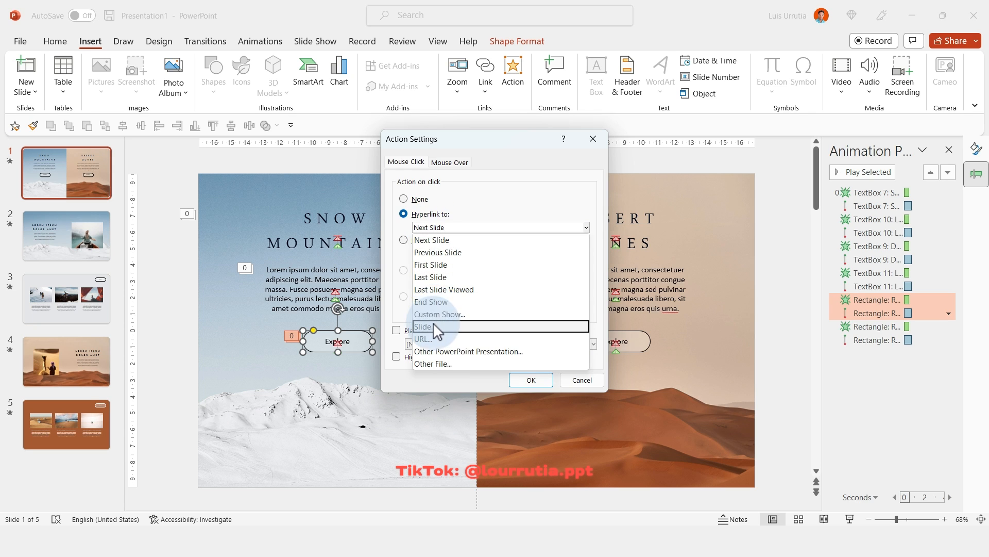
left_click(423, 326)
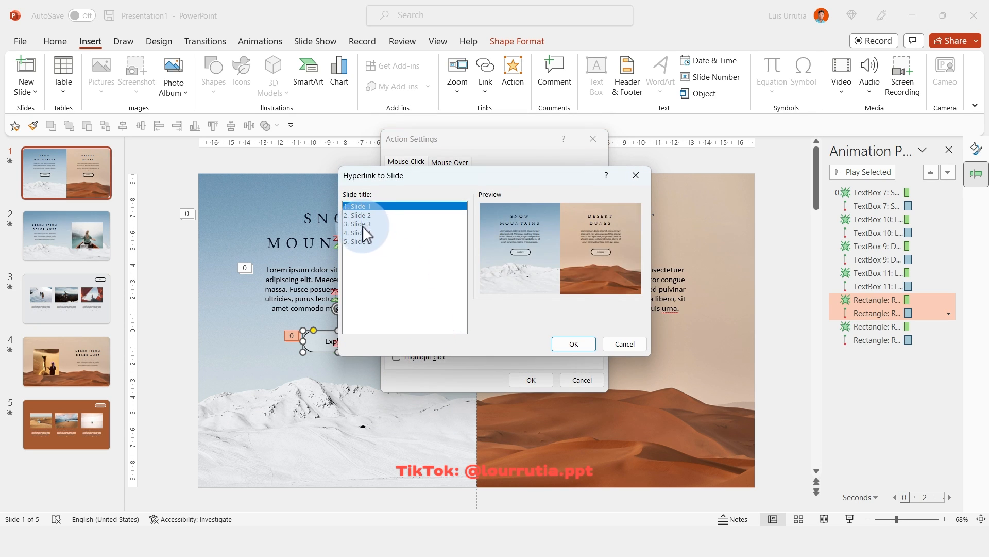
left_click(358, 215)
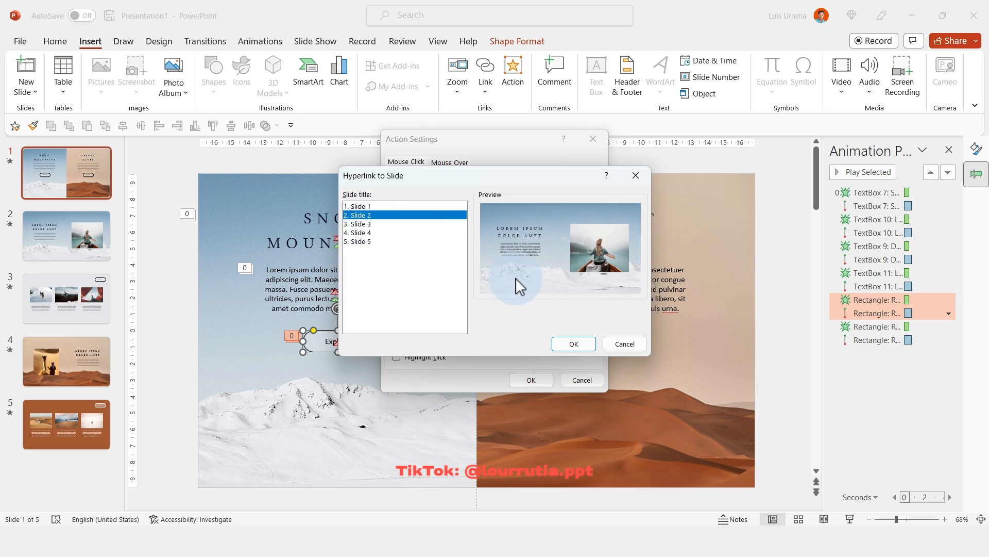
left_click(574, 344)
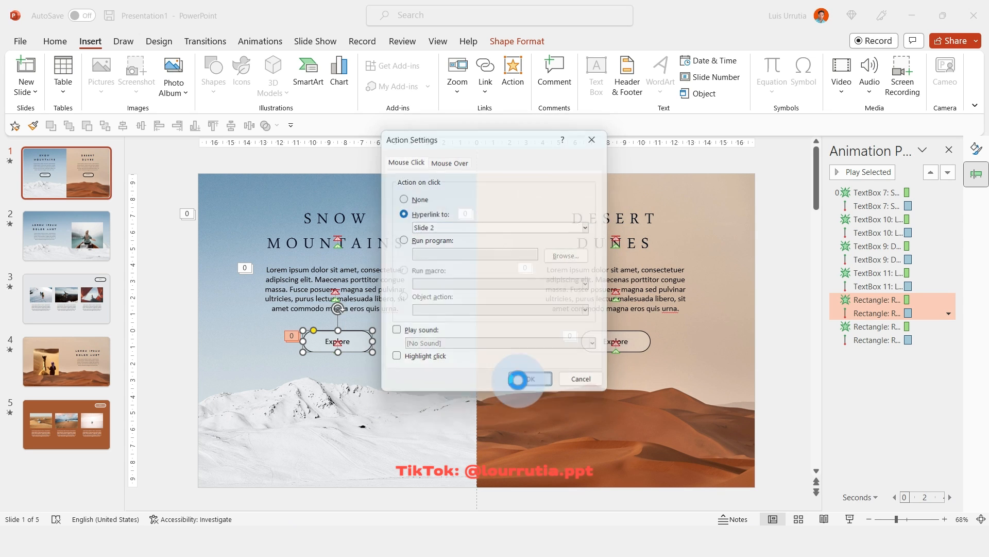
left_click(529, 378)
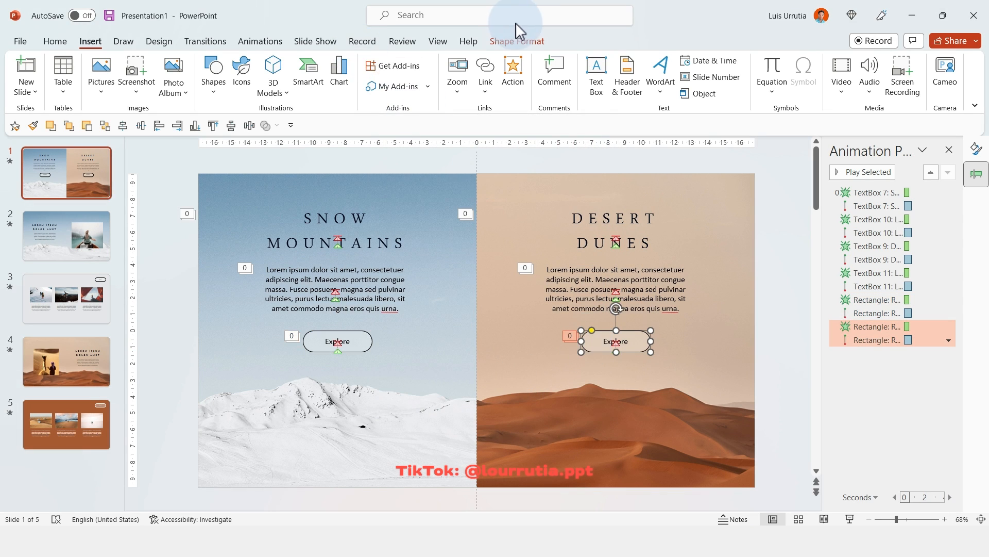
mouse_move(180, 30)
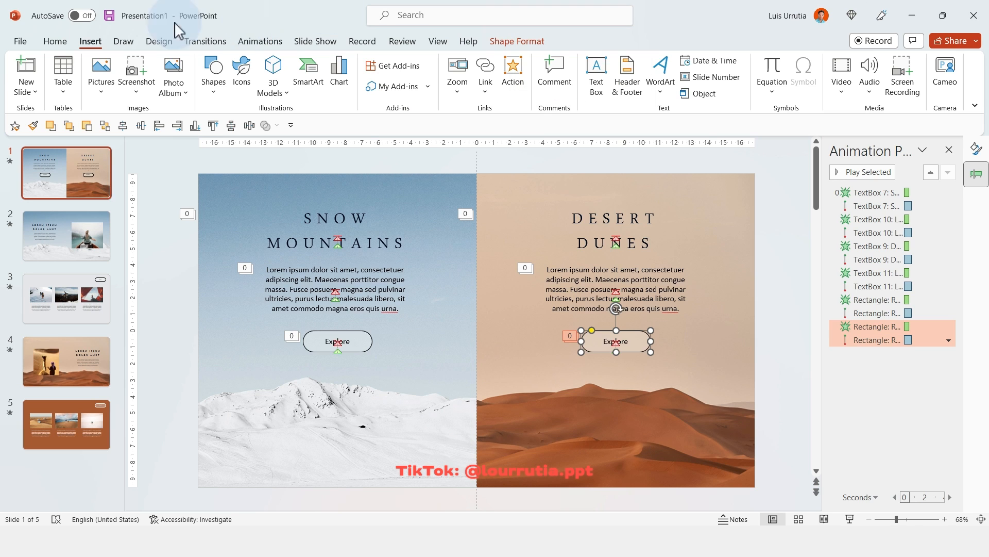
Hyperlink the Desert Dunes Explore button to Slide 4 through Action Settings.
left_click(513, 66)
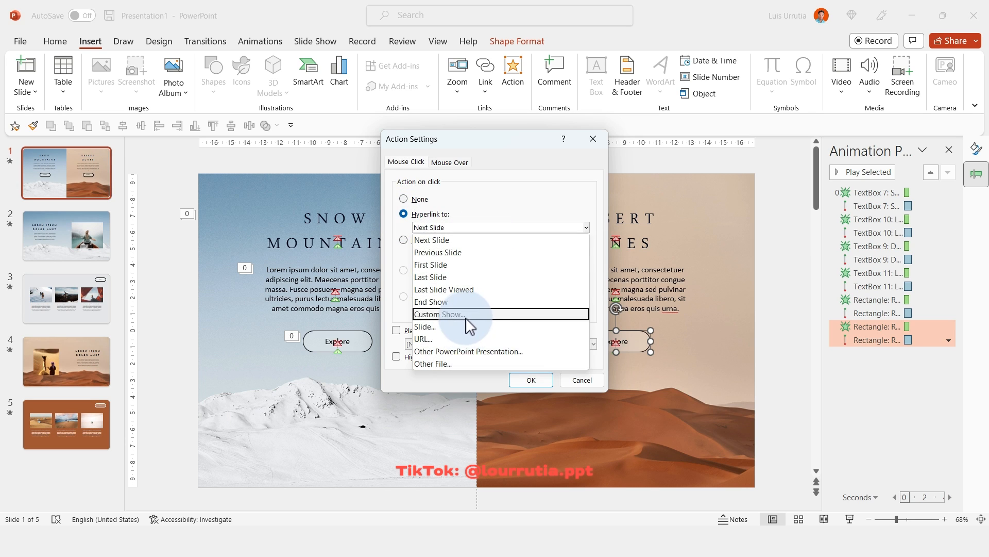
left_click(425, 327)
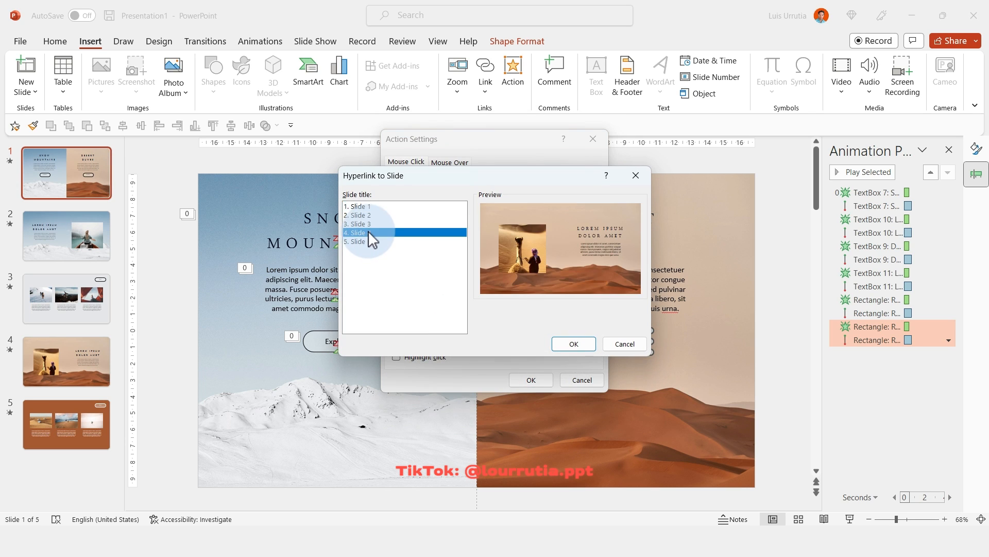
left_click(573, 344)
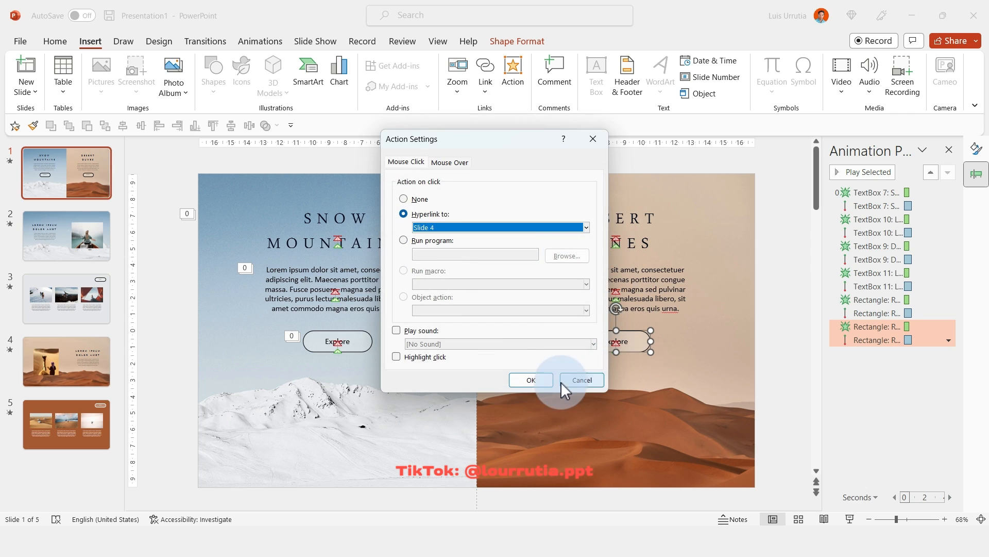
left_click(581, 379)
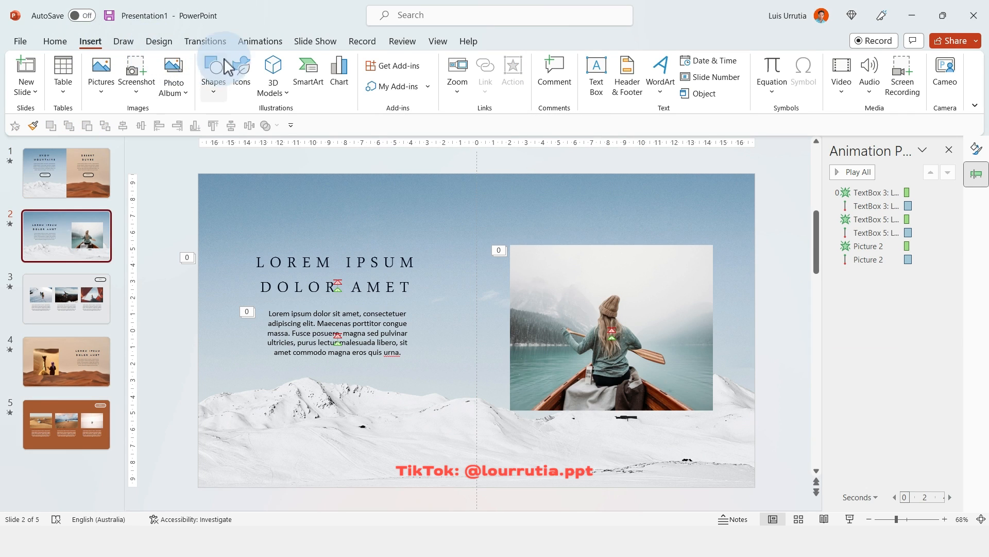
Insert a chevron arrow icon found by searching 'ar' in the icon library.
left_click(241, 70)
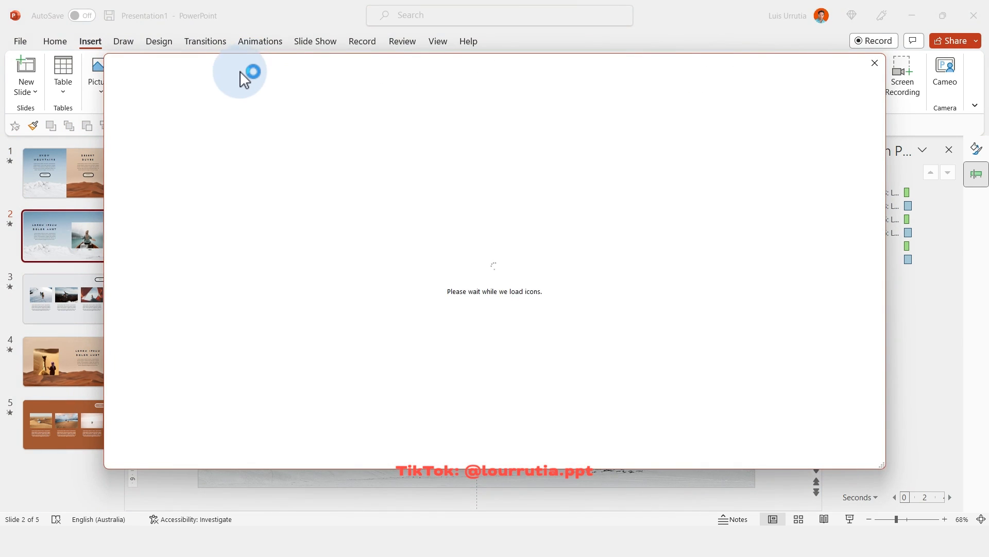
type("arrow")
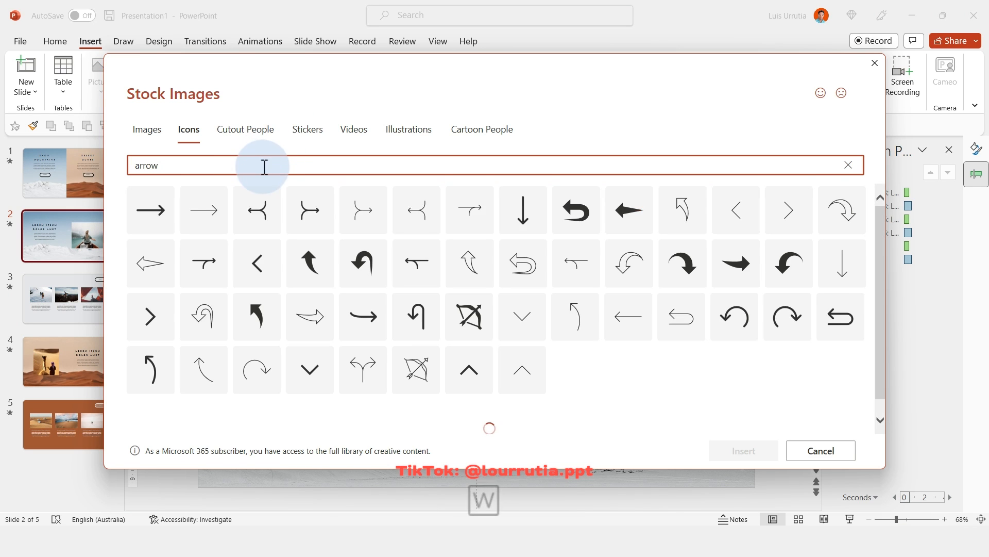
scroll("down", 3)
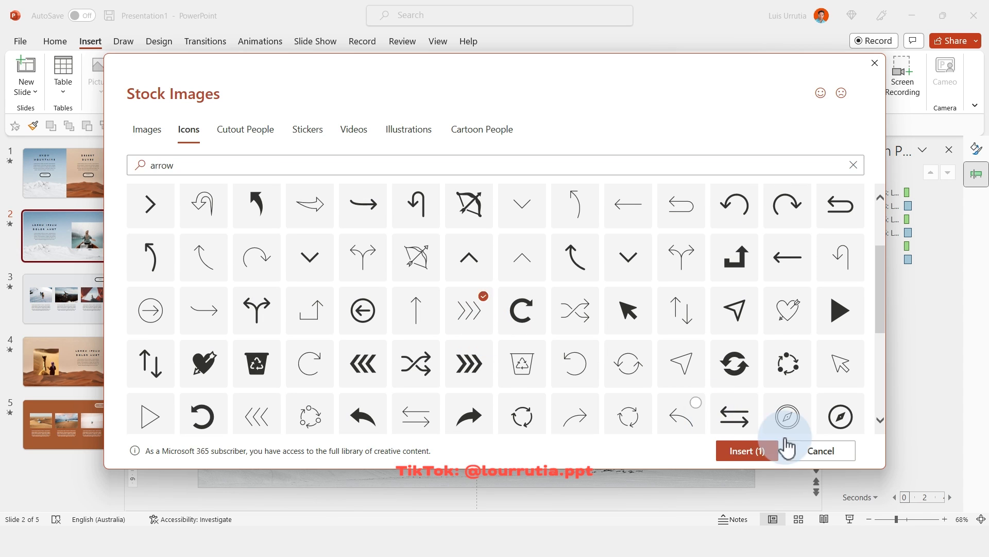
left_click(747, 451)
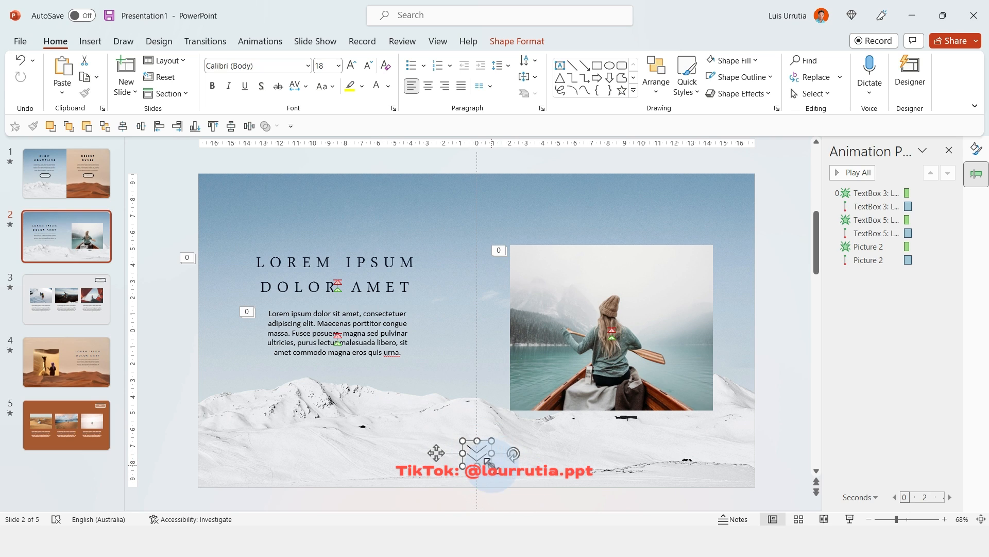
Copy the arrow icon onto desert slide 4 and give it a new fill colour.
key("ctrl")
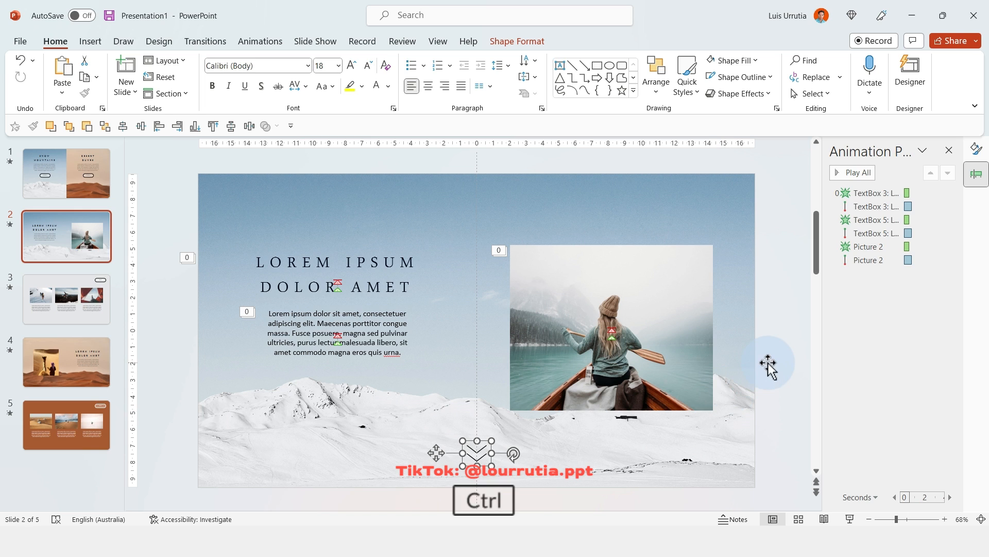
mouse_move(82, 376)
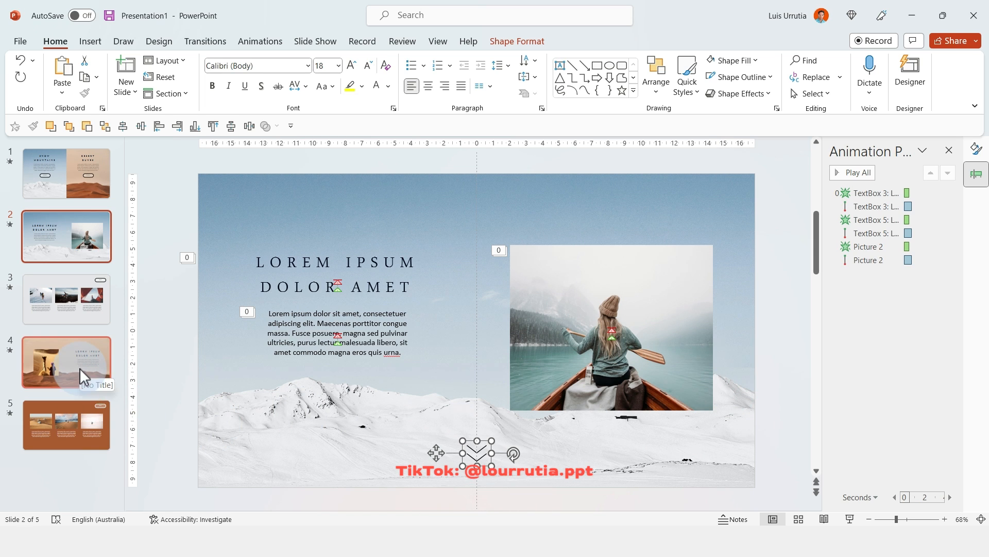
left_click(66, 361)
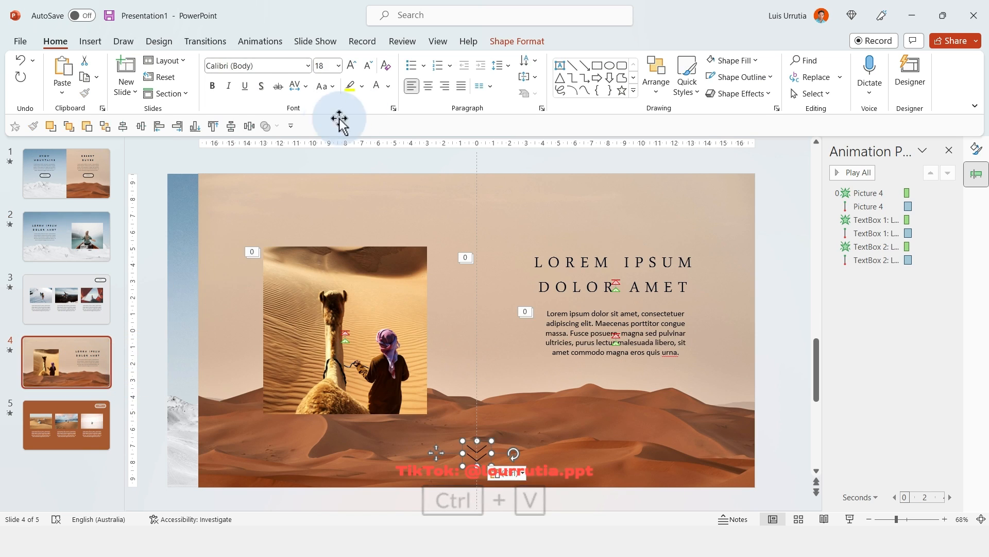
left_click(756, 60)
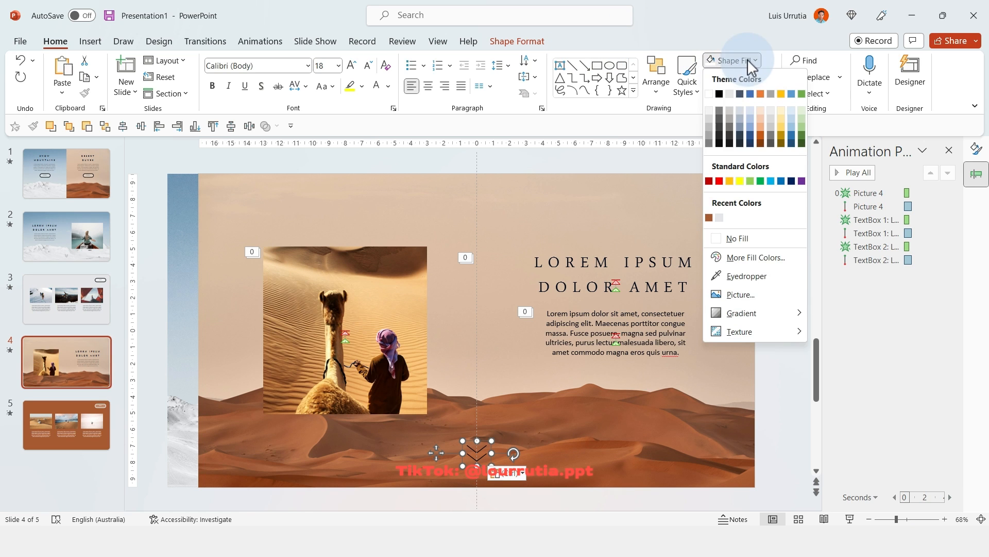
left_click(774, 267)
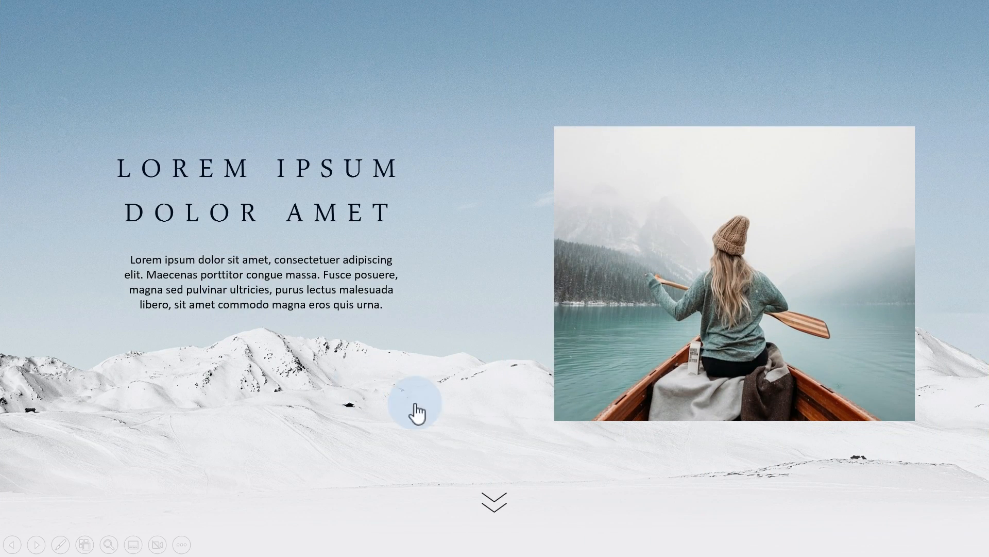
In the slide show, visit the snow gallery via the arrow, then the desert gallery via Explore, returning with Back.
left_click(420, 405)
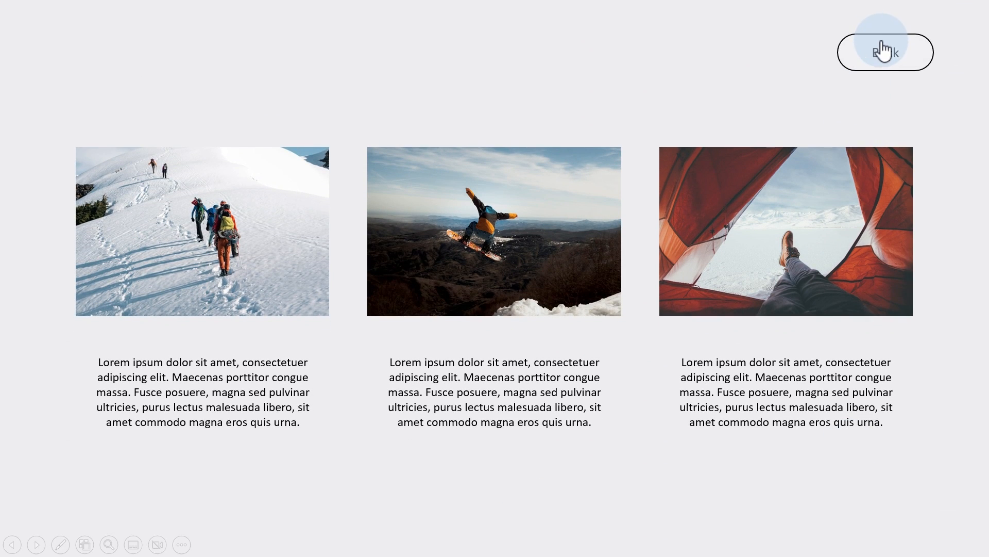
left_click(886, 52)
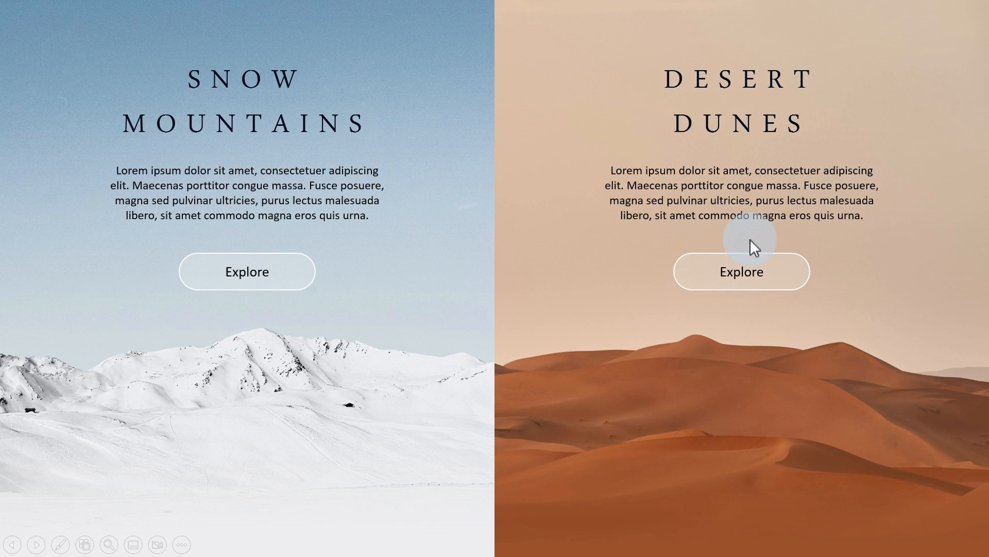
left_click(742, 271)
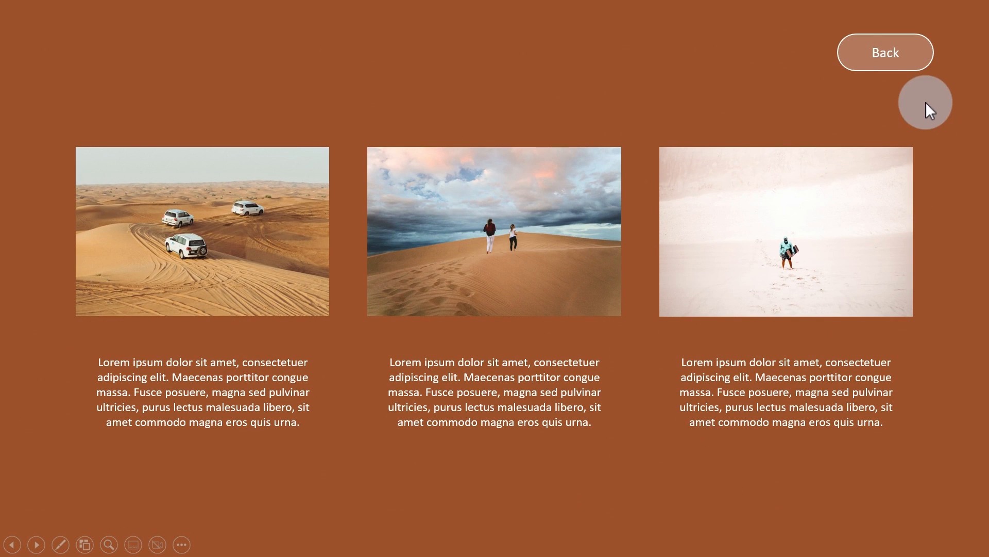
left_click(885, 52)
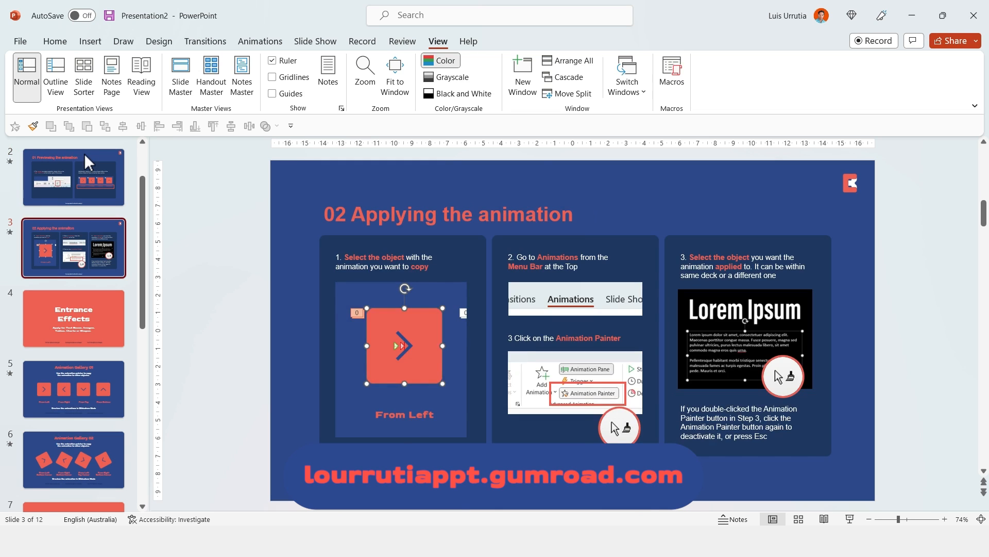
Select slide thumbnails down to slide 12, Animation Gallery 06, in Presentation2.
left_click(73, 389)
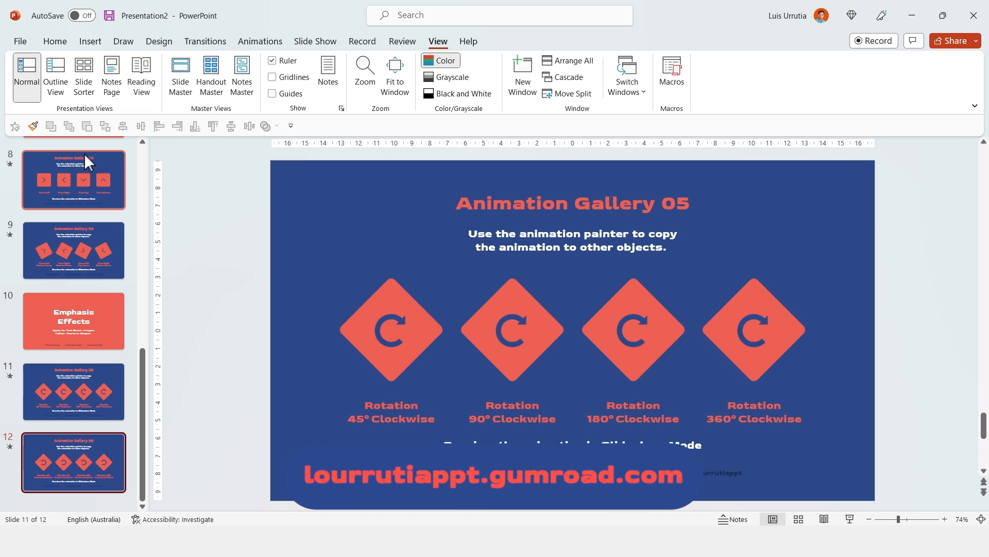
left_click(73, 462)
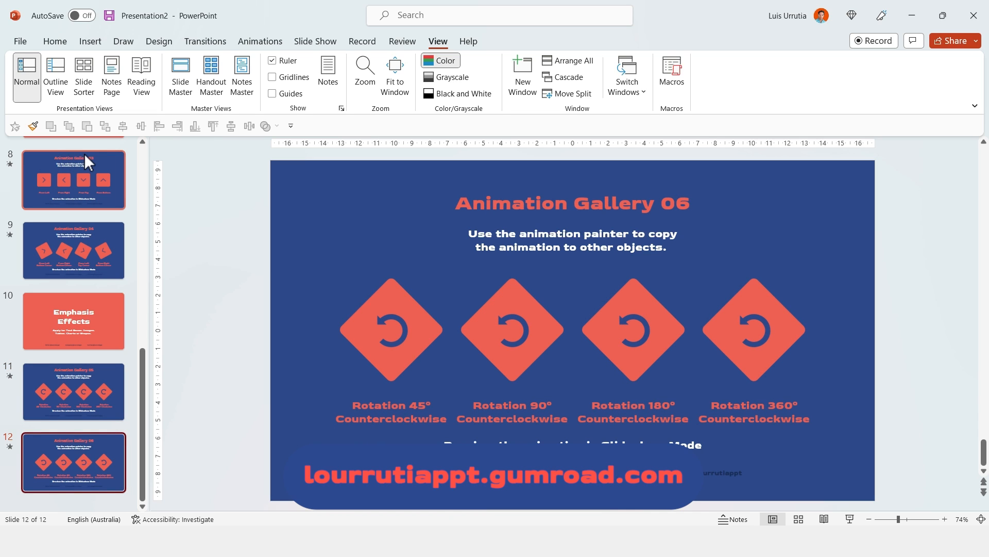